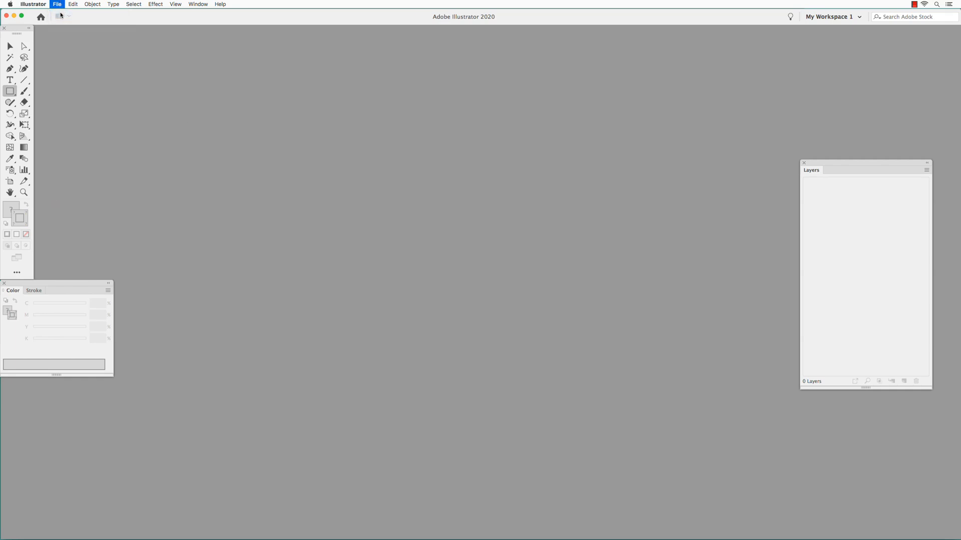
Create a new 10 × 10 inch Illustrator document named "animation art".
click(57, 4)
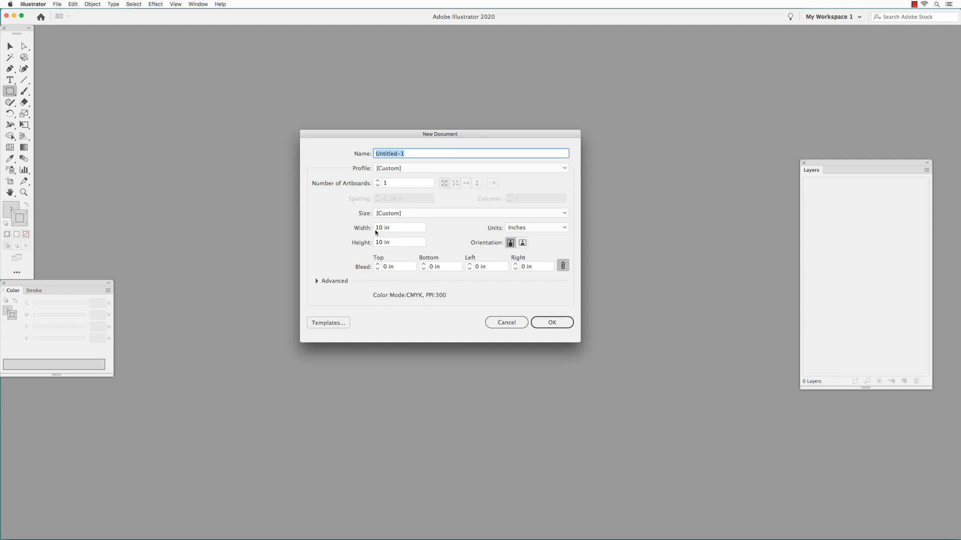
mouse_move(568, 319)
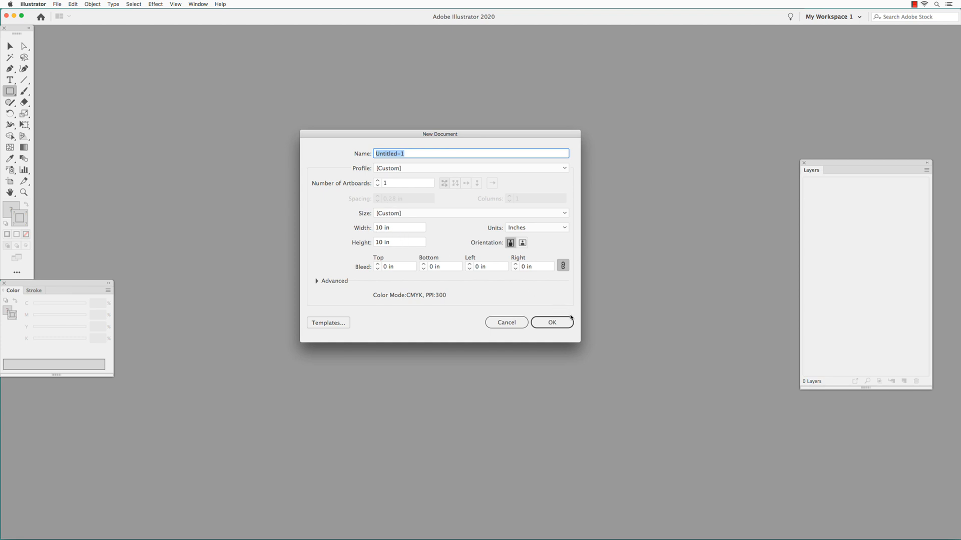
text(animat)
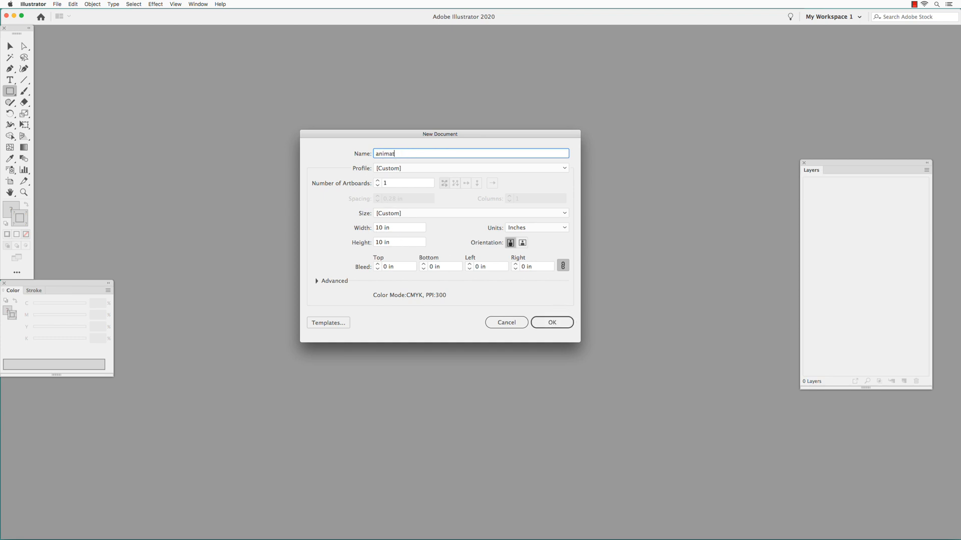
text(ion art)
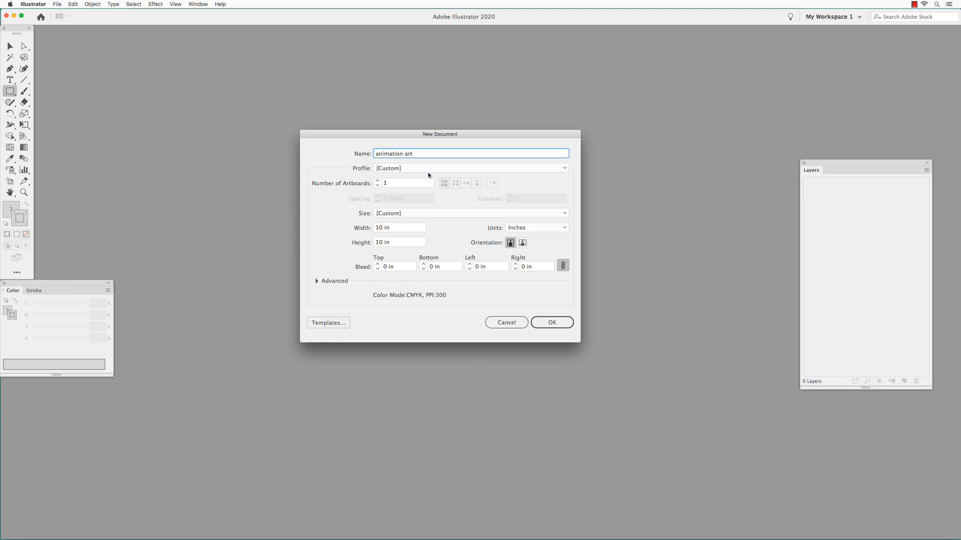
click(551, 322)
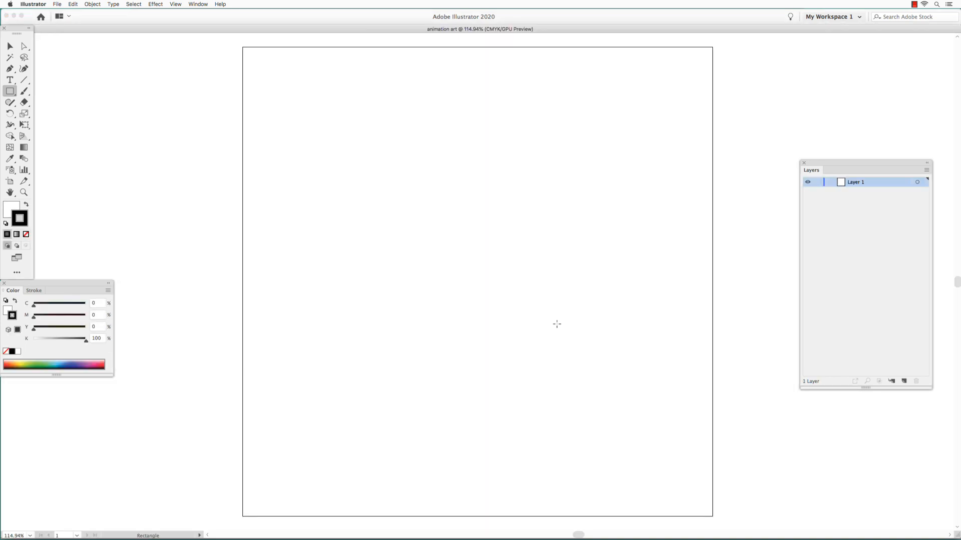
mouse_move(672, 301)
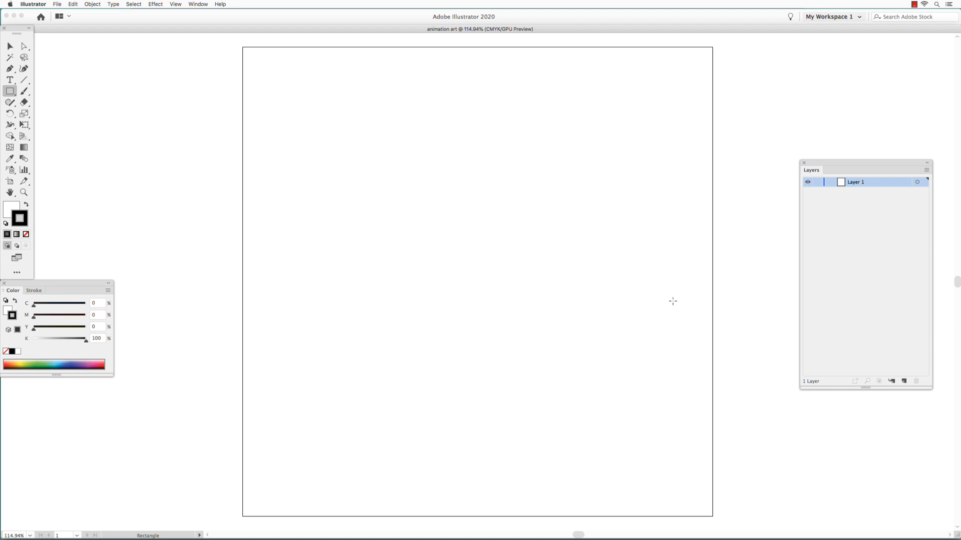
mouse_move(247, 49)
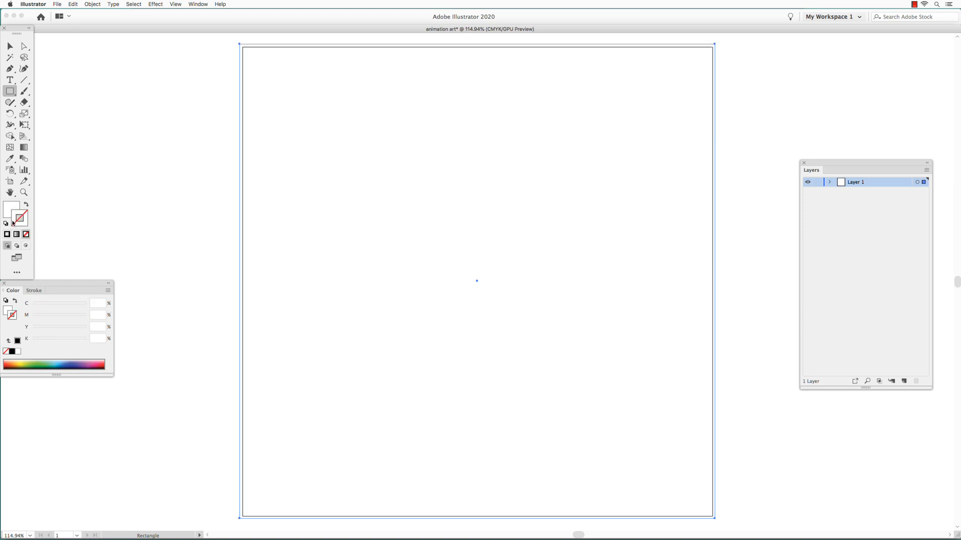
Draw the blue sky and green ground rectangles, rename Layer 1 to "background" and lock it.
click(60, 365)
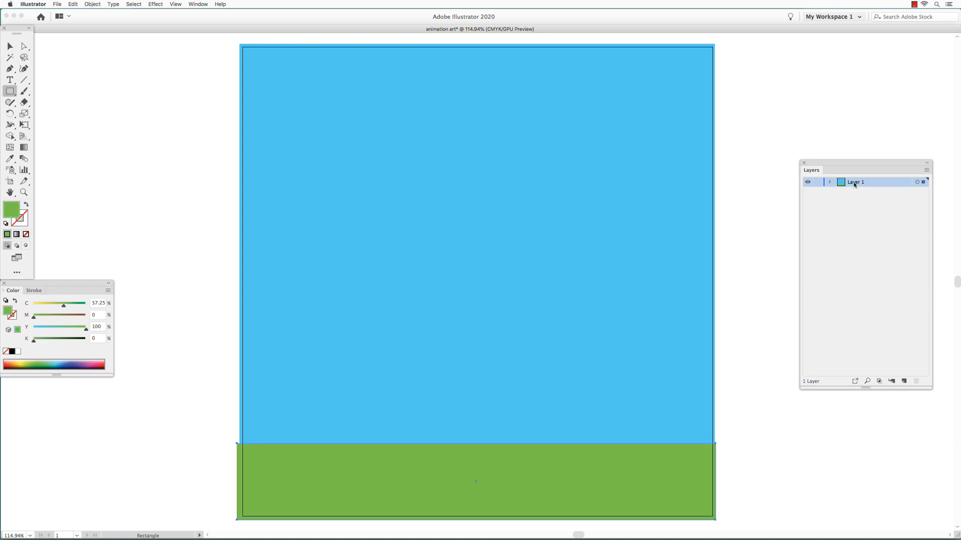
double_click(856, 182)
text(backgrou)
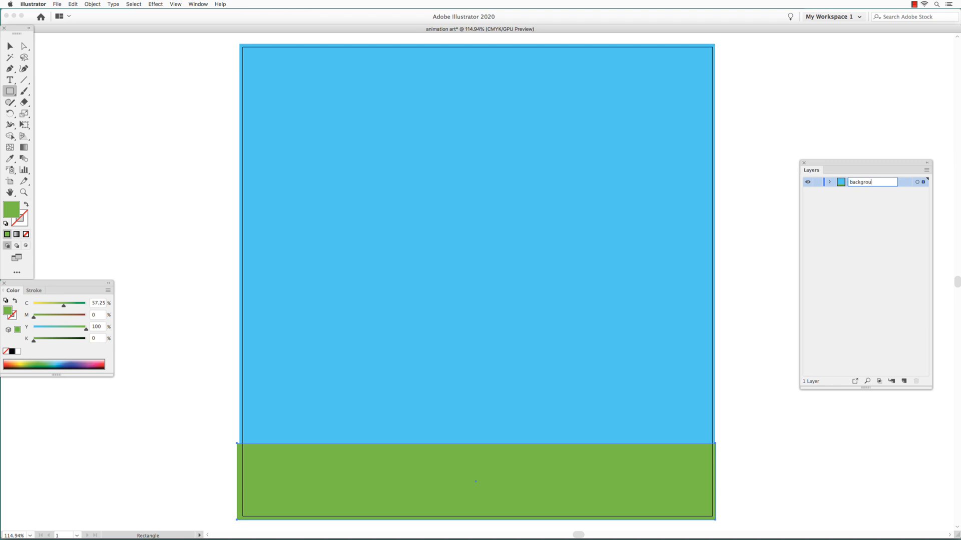
key(Return)
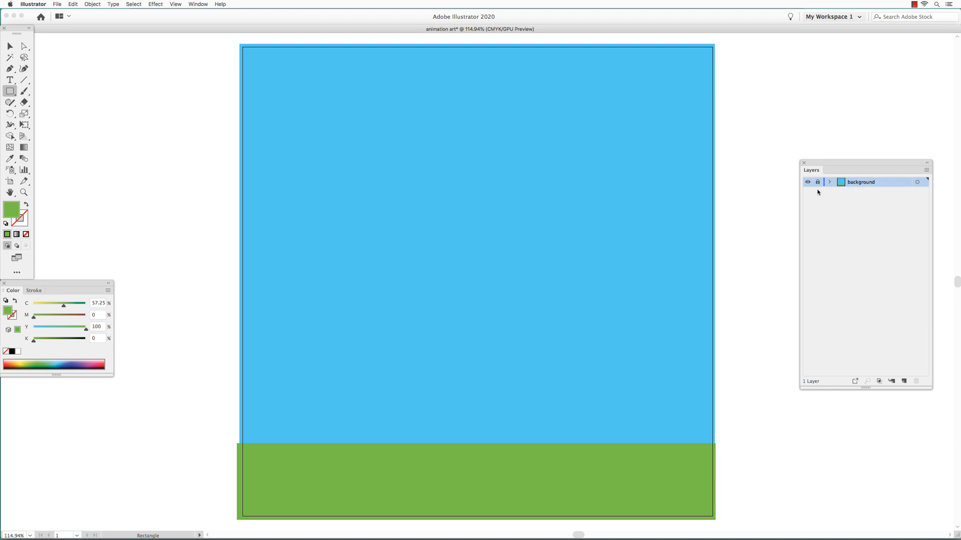
click(904, 382)
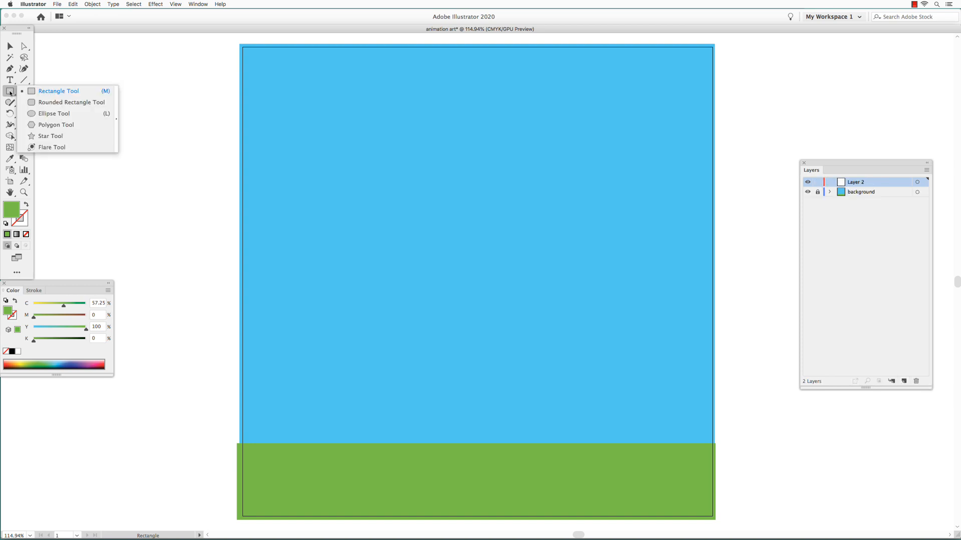
Draw a red ball on the ground with the Ellipse tool and repeat upward copies via Transform Again.
click(54, 113)
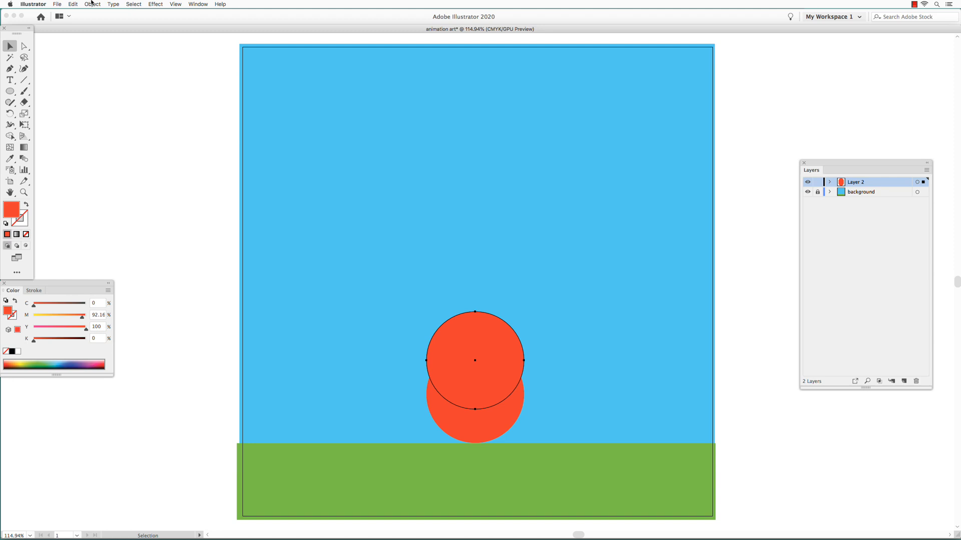
click(92, 4)
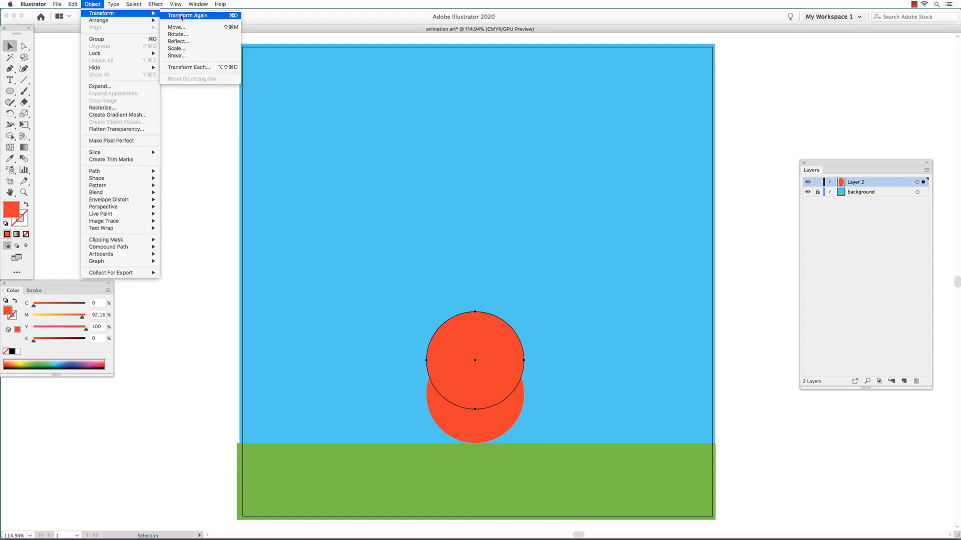
click(187, 15)
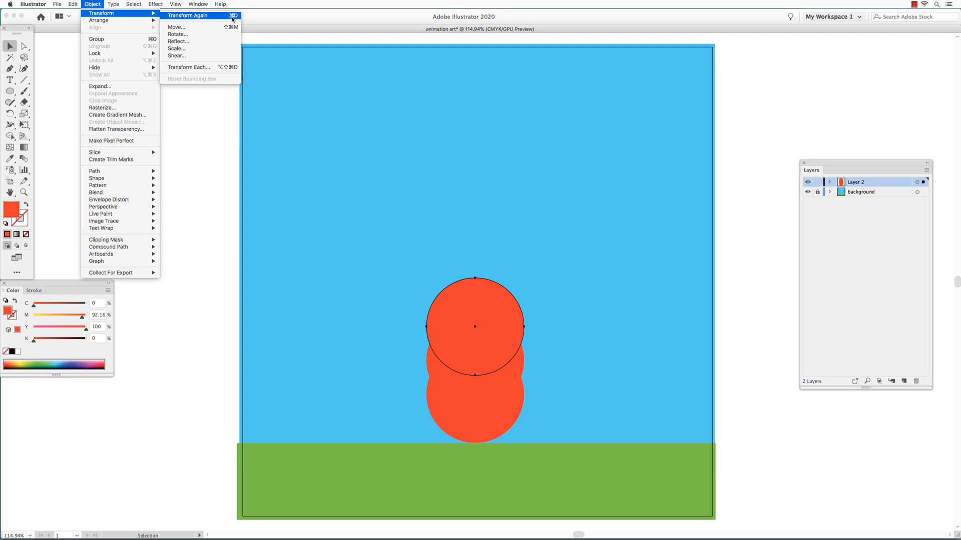
click(188, 15)
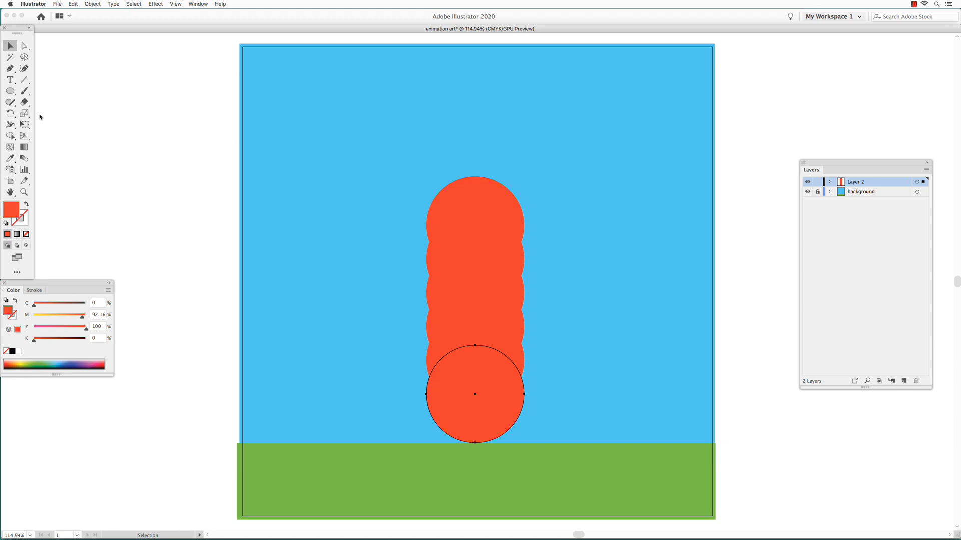
Scale the bottom ball vertically into a flattened oval against the ground.
click(24, 113)
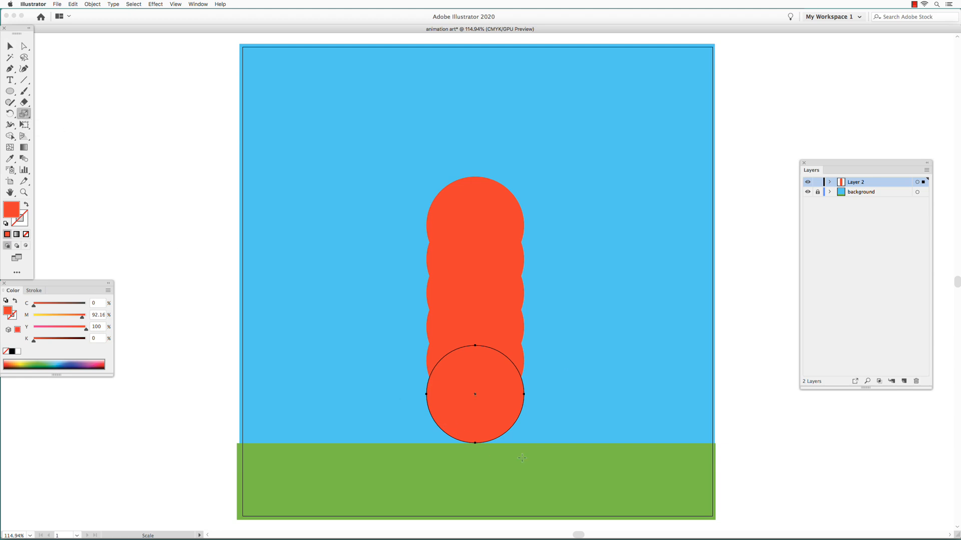
mouse_move(474, 443)
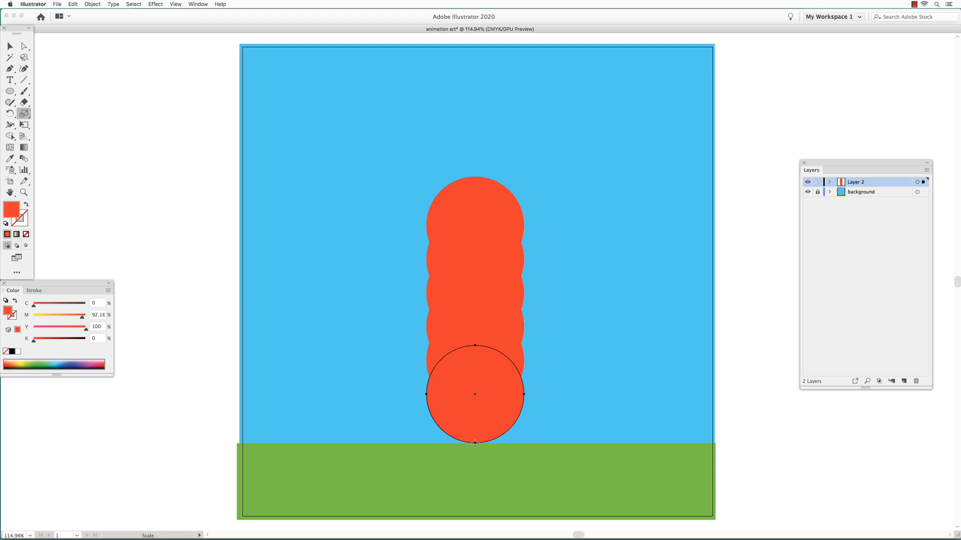
mouse_move(537, 337)
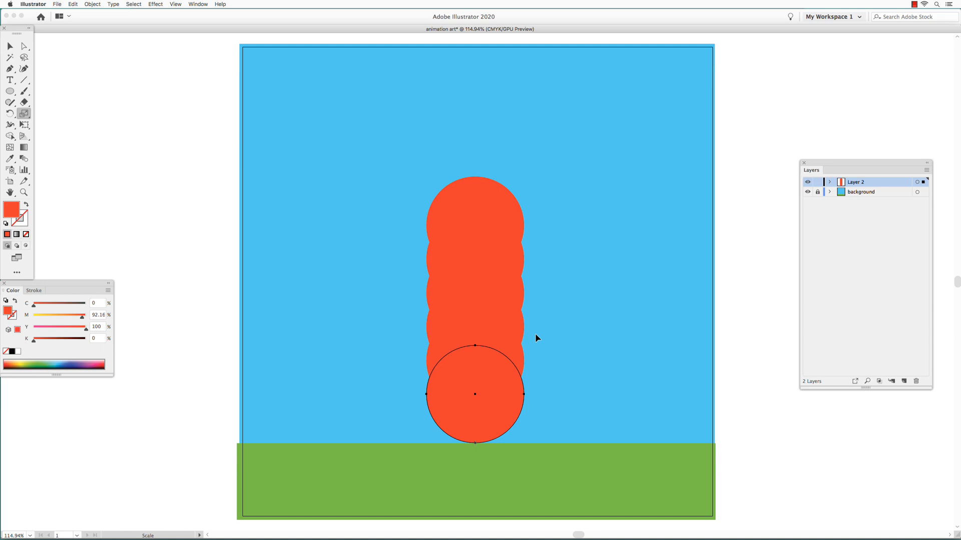
mouse_move(535, 294)
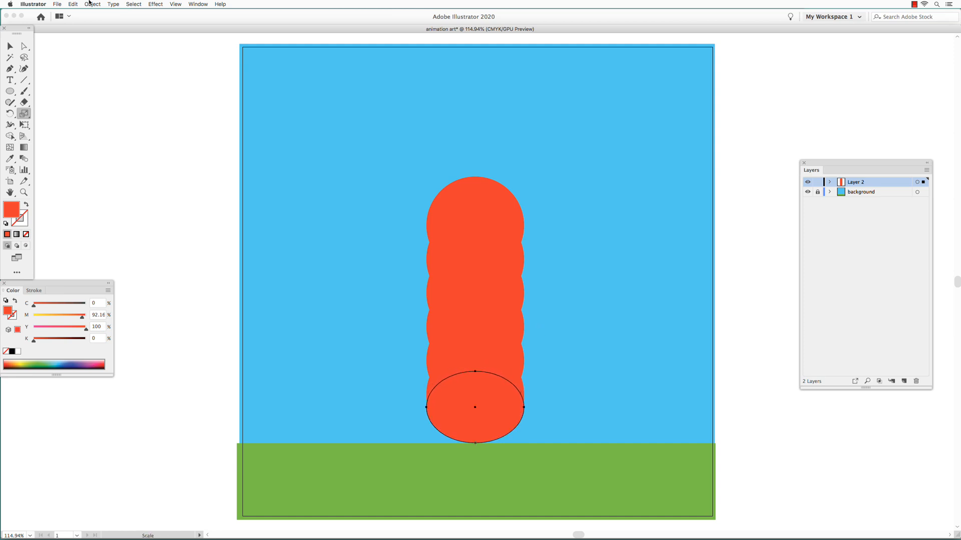
click(92, 4)
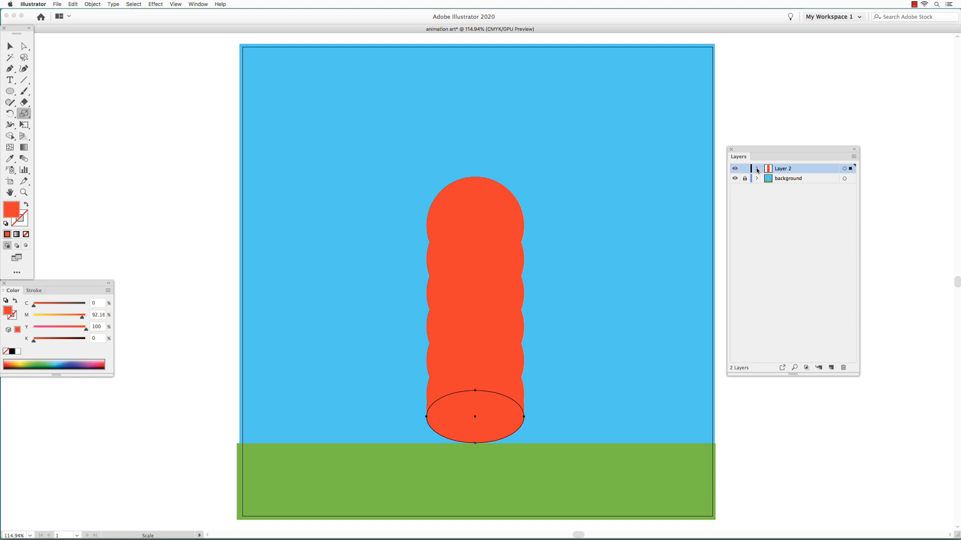
Expand Layer 2 to reveal its ellipses and add three new empty layers above it.
click(756, 169)
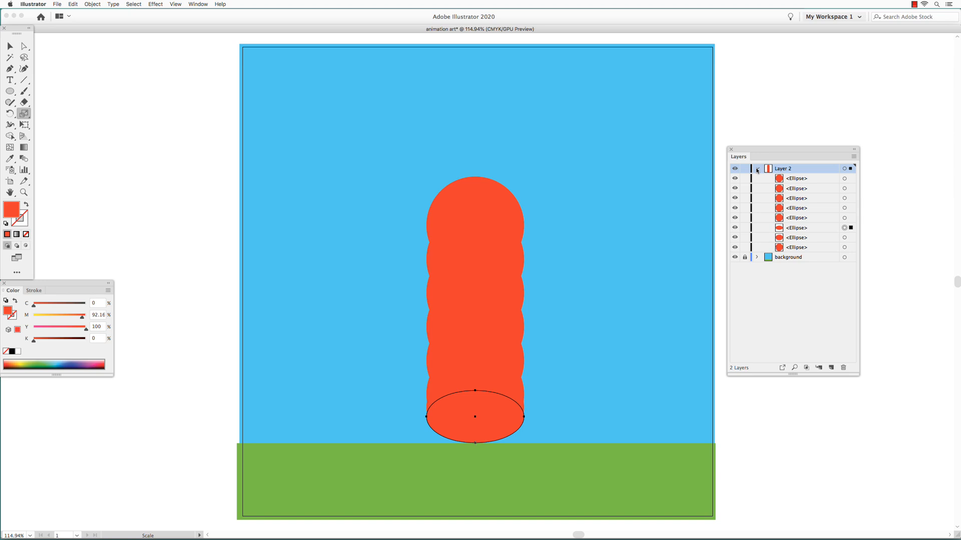
click(757, 169)
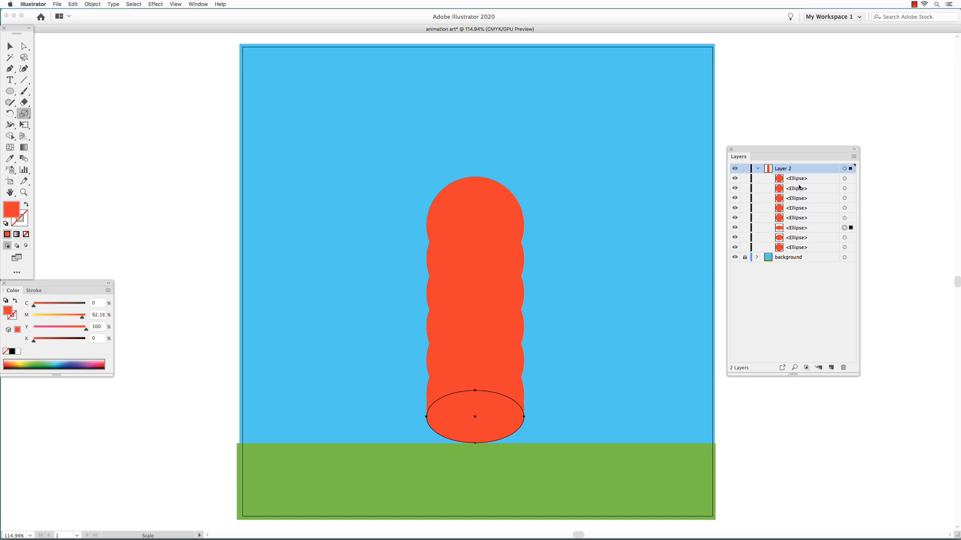
mouse_move(831, 367)
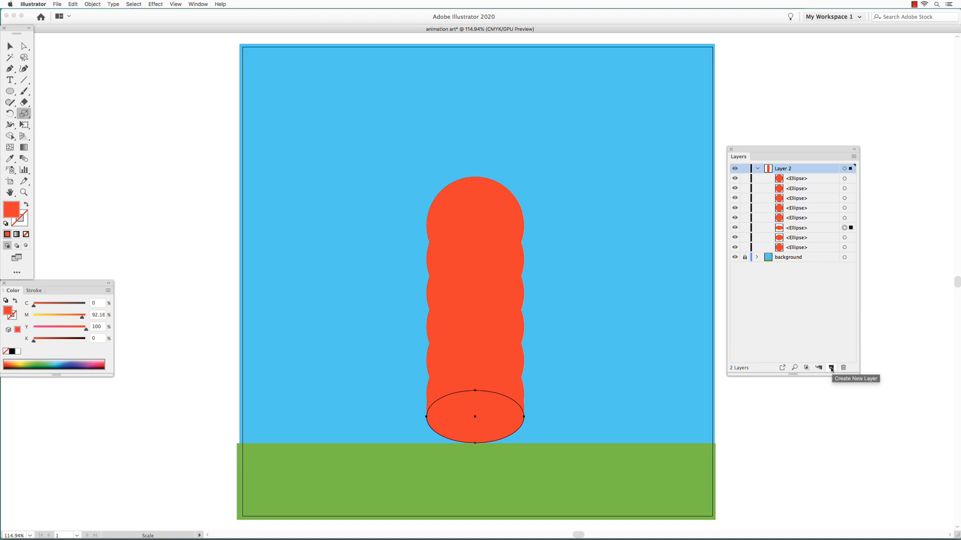
click(830, 368)
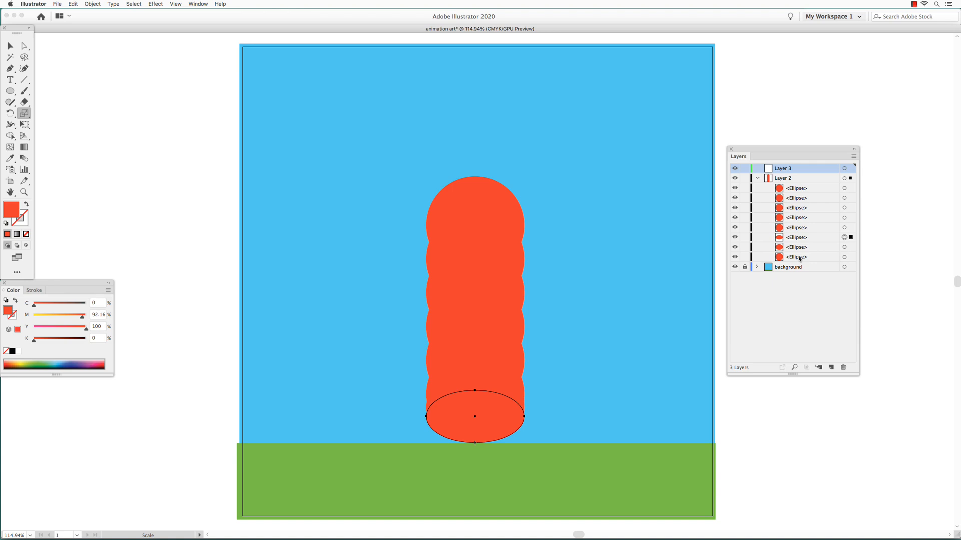
mouse_move(796, 193)
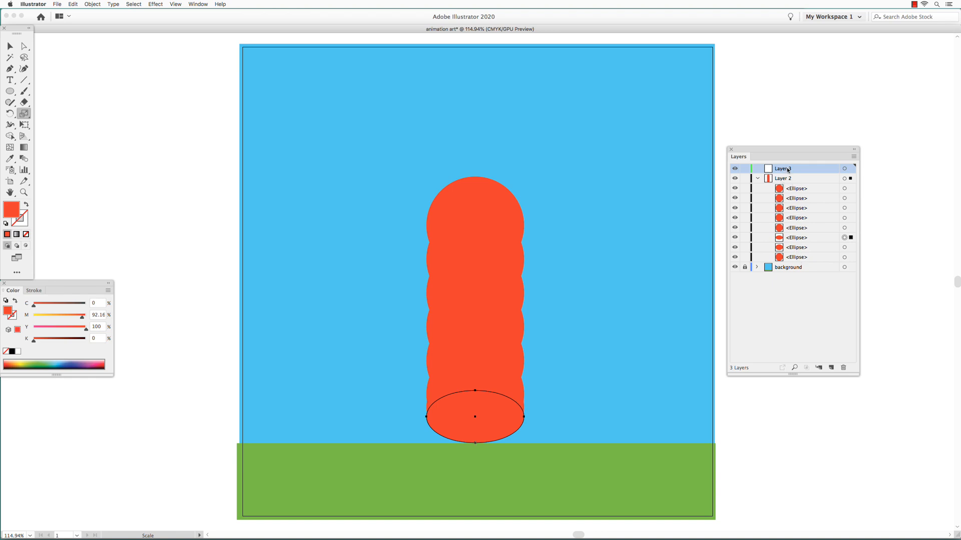
click(819, 367)
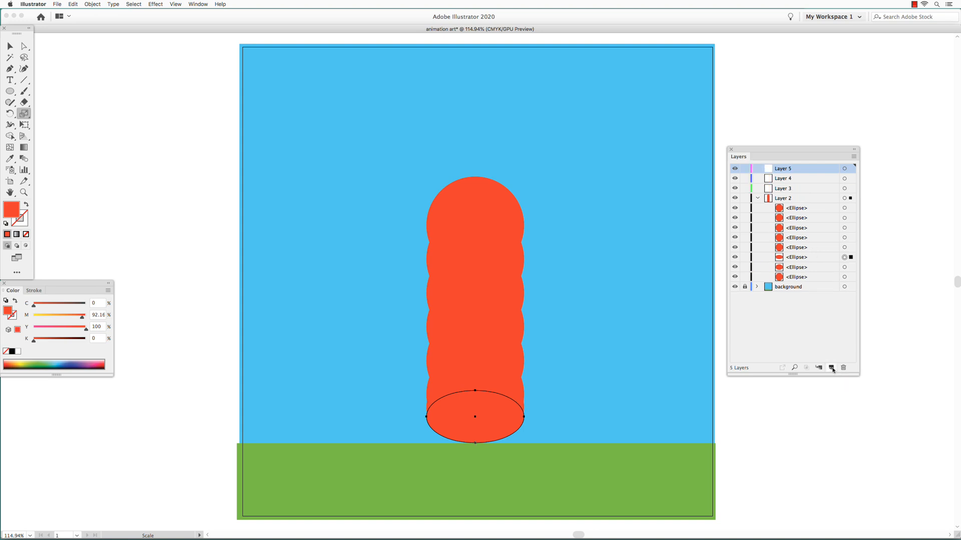
click(831, 368)
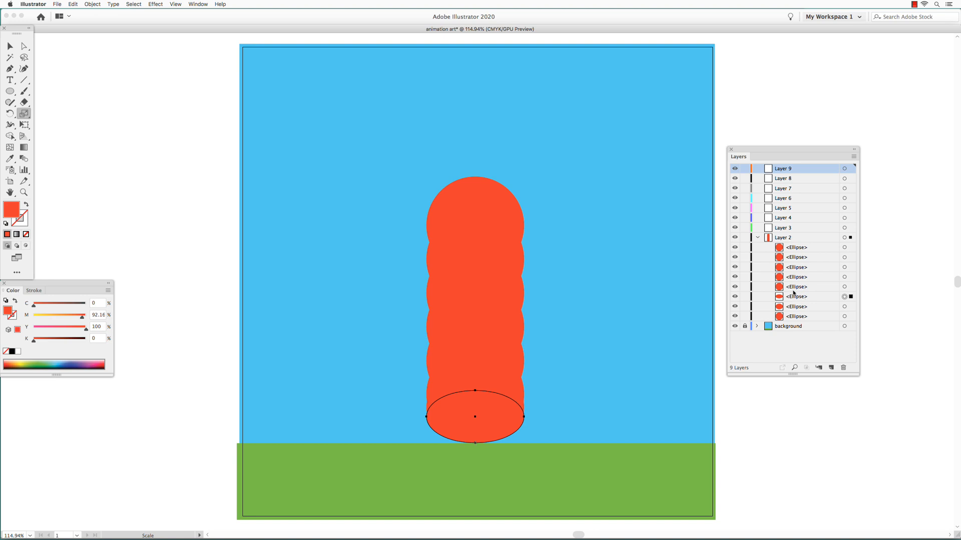
Drag each ellipse from Layer 2 onto Layers 3–9 so every layer holds one ball.
click(783, 227)
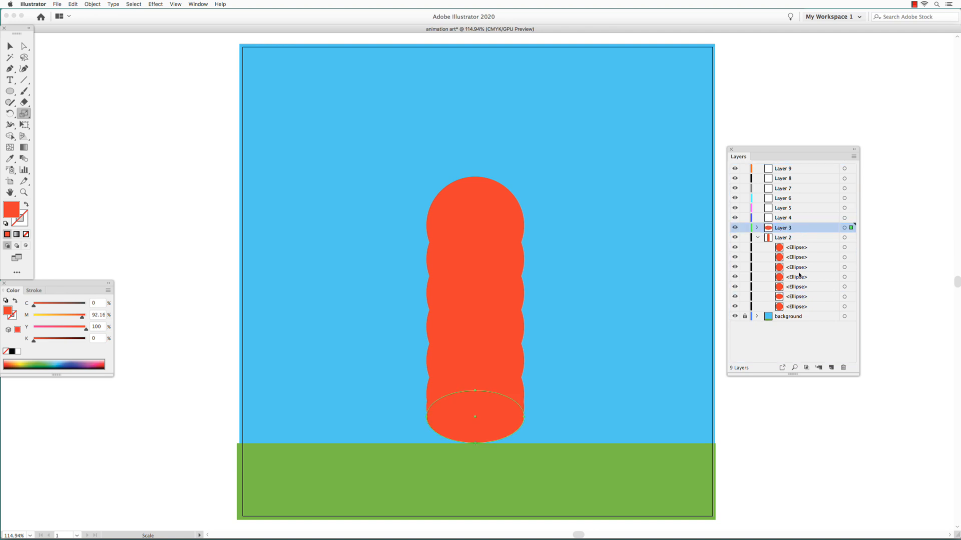
click(783, 217)
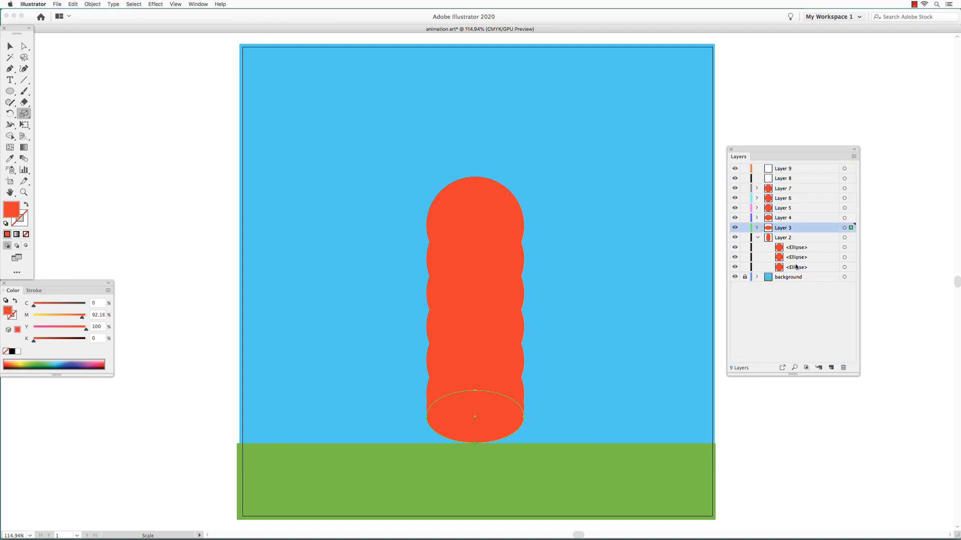
click(782, 168)
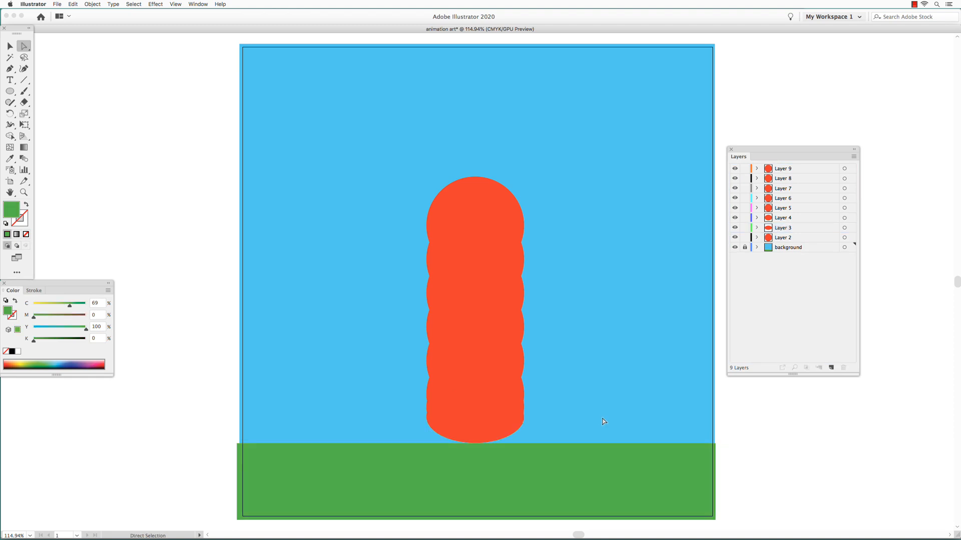
mouse_move(58, 4)
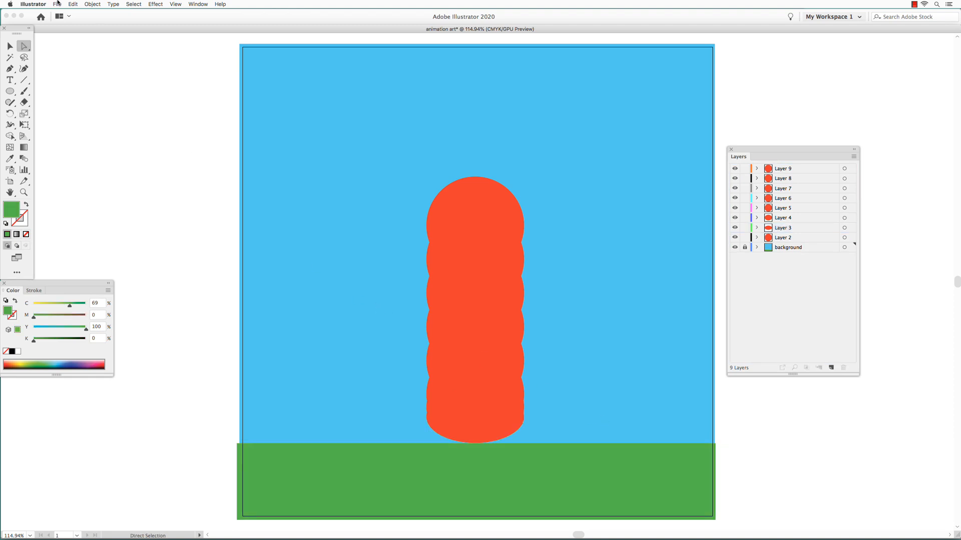
Export the artwork as "animation art.psd" in Photoshop format with Write Layers kept.
click(57, 4)
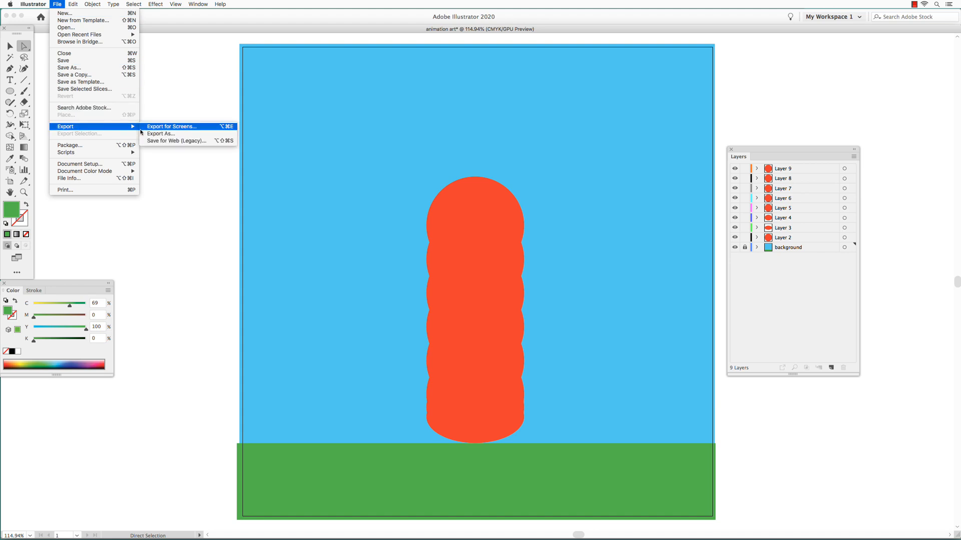
mouse_move(160, 133)
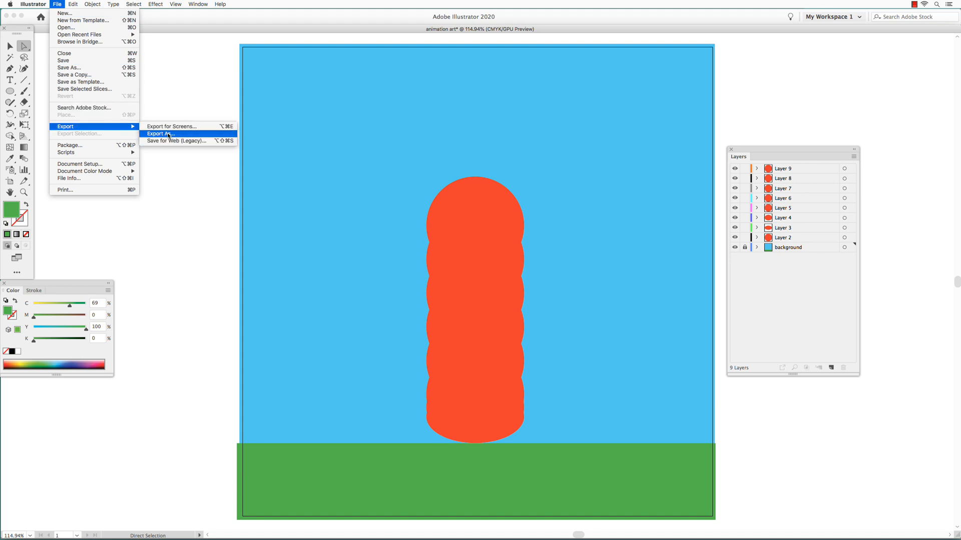
click(161, 134)
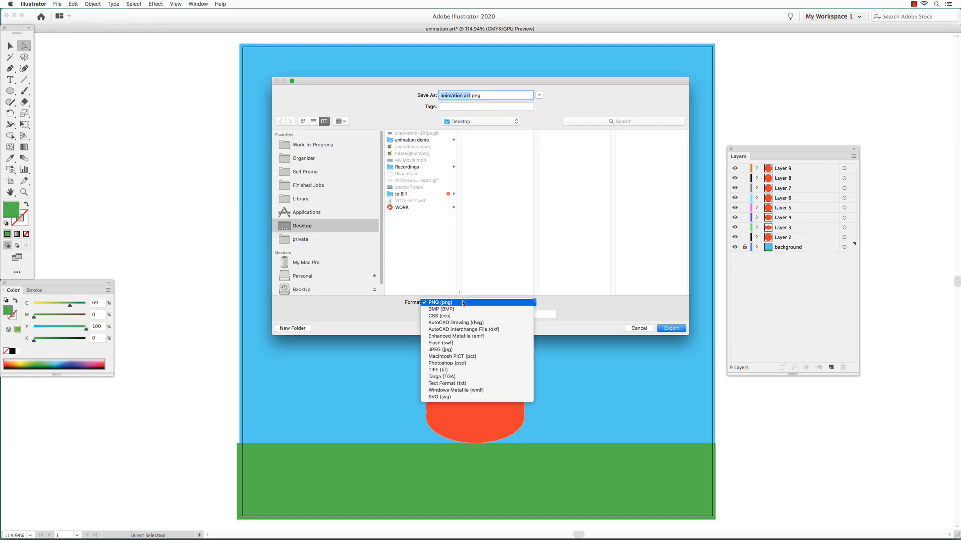
mouse_move(446, 364)
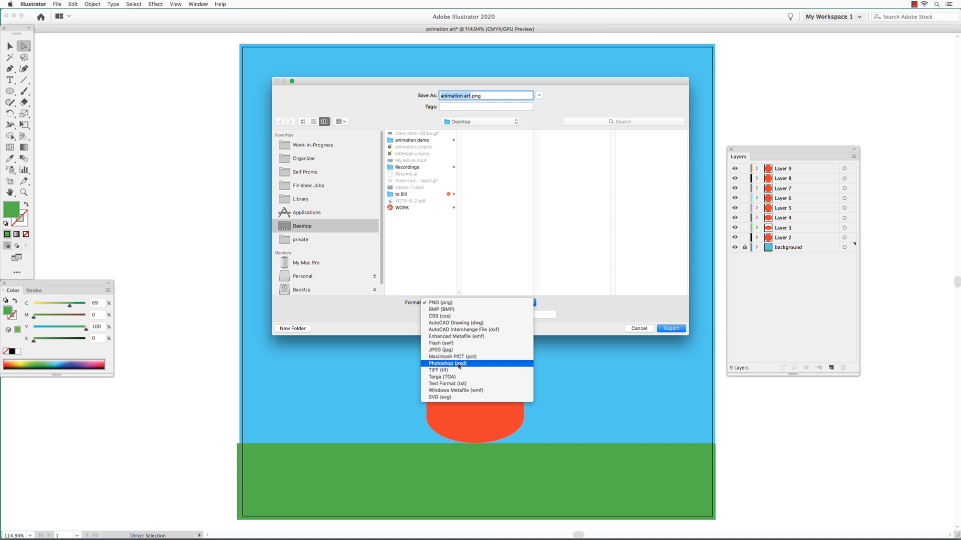
click(447, 363)
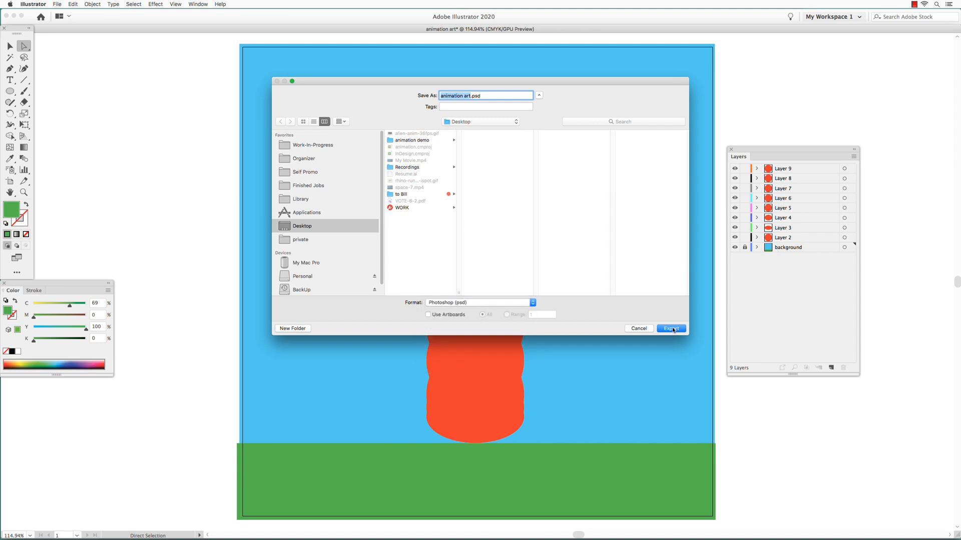
click(671, 329)
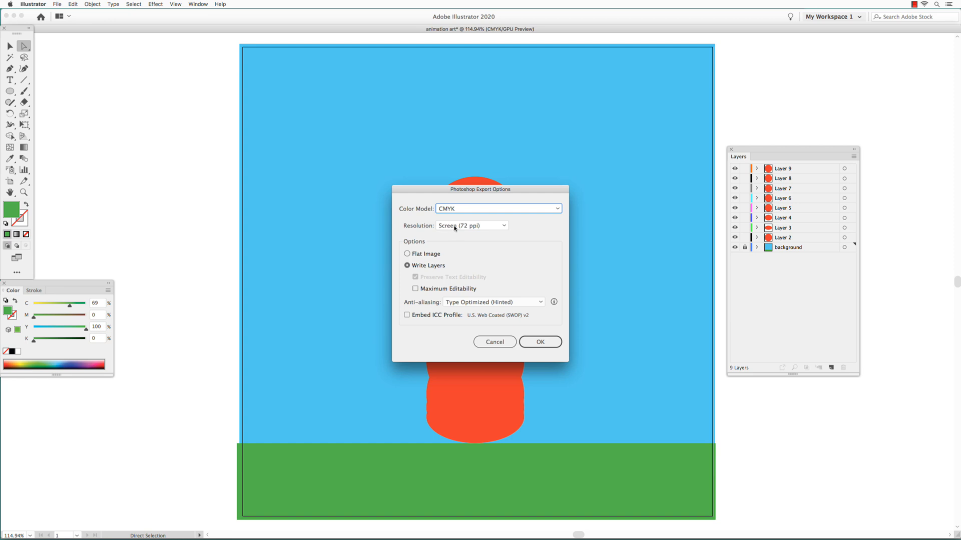
mouse_move(470, 253)
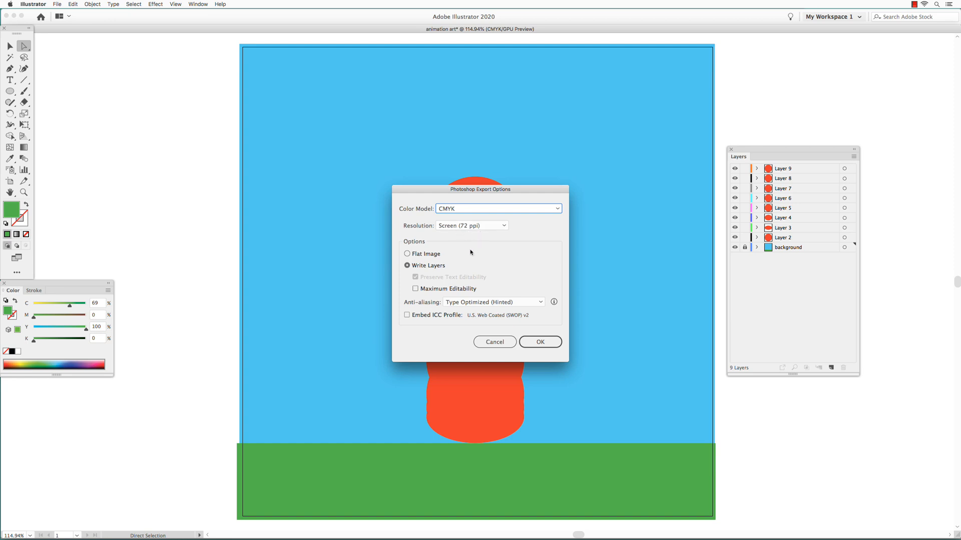
mouse_move(426, 267)
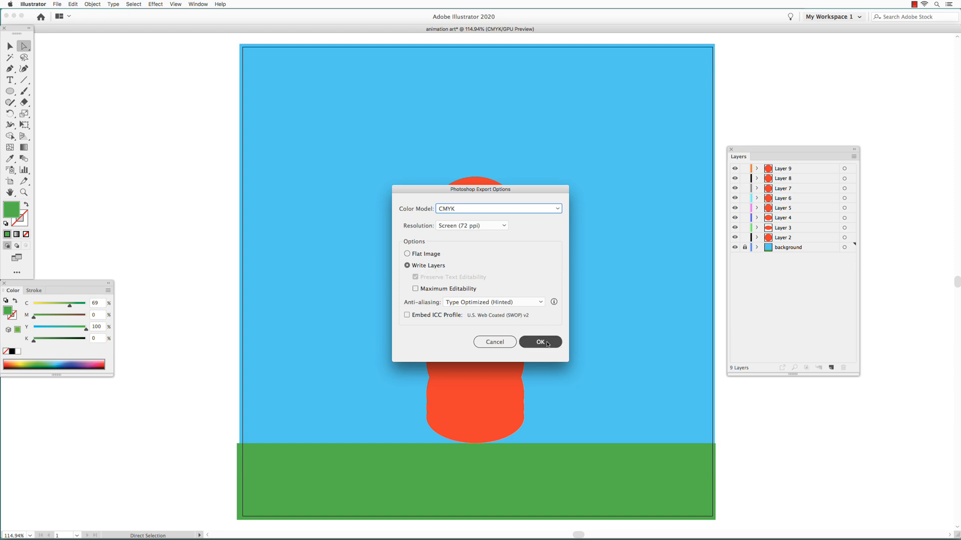
click(540, 343)
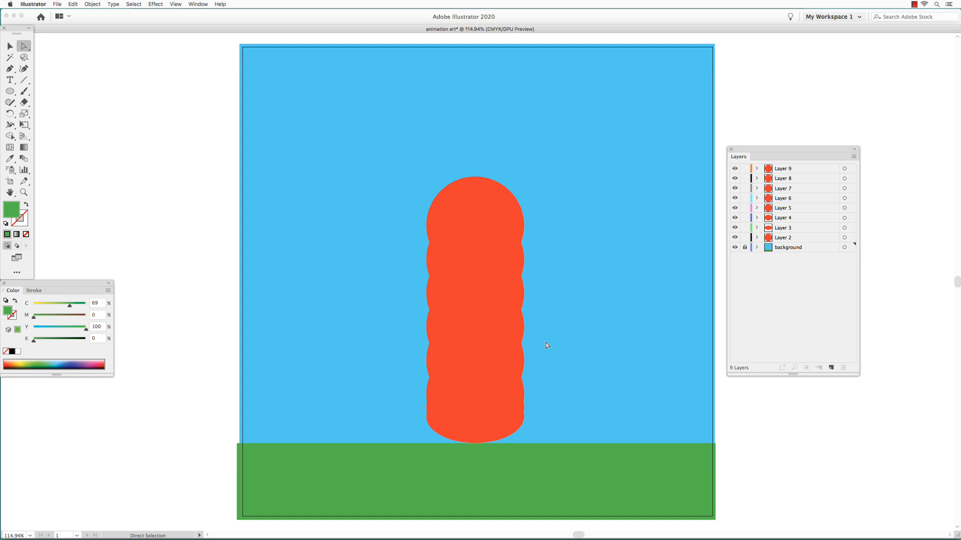
mouse_move(614, 522)
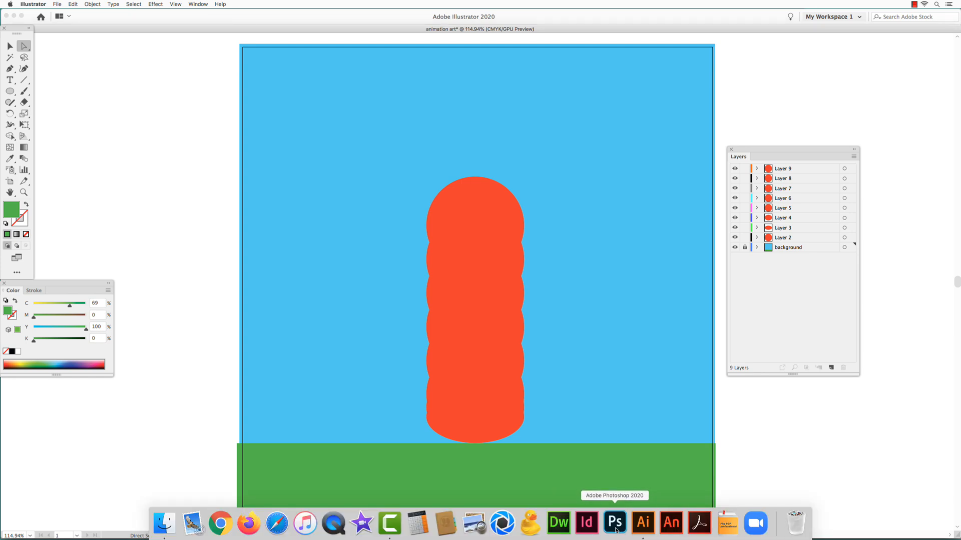
Switch to Photoshop, open animation art.psd from the animation demo folder and centre its window.
click(614, 523)
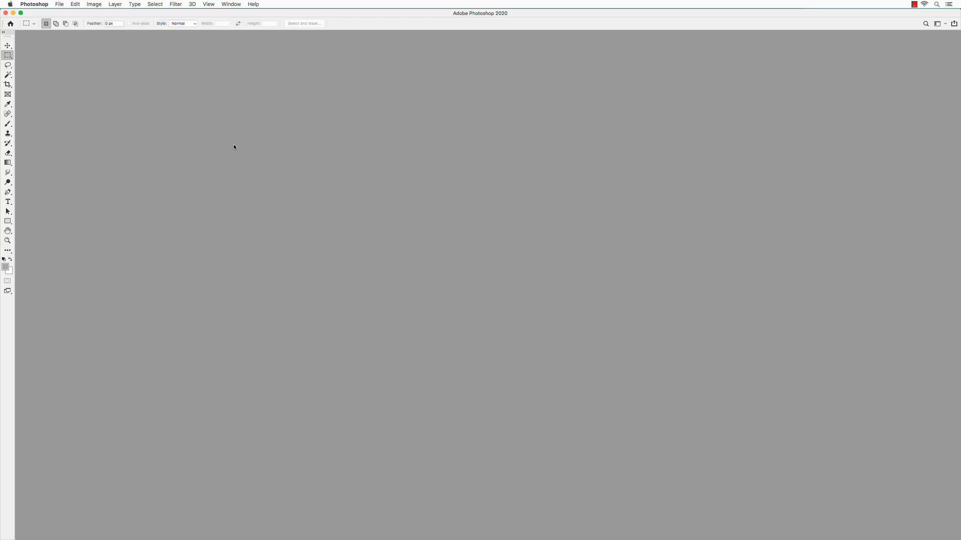
mouse_move(58, 4)
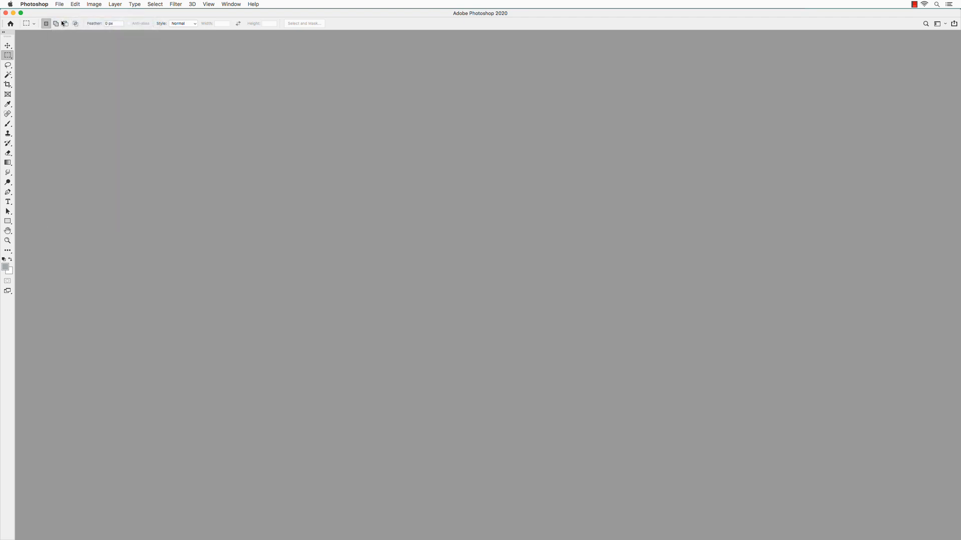
click(59, 4)
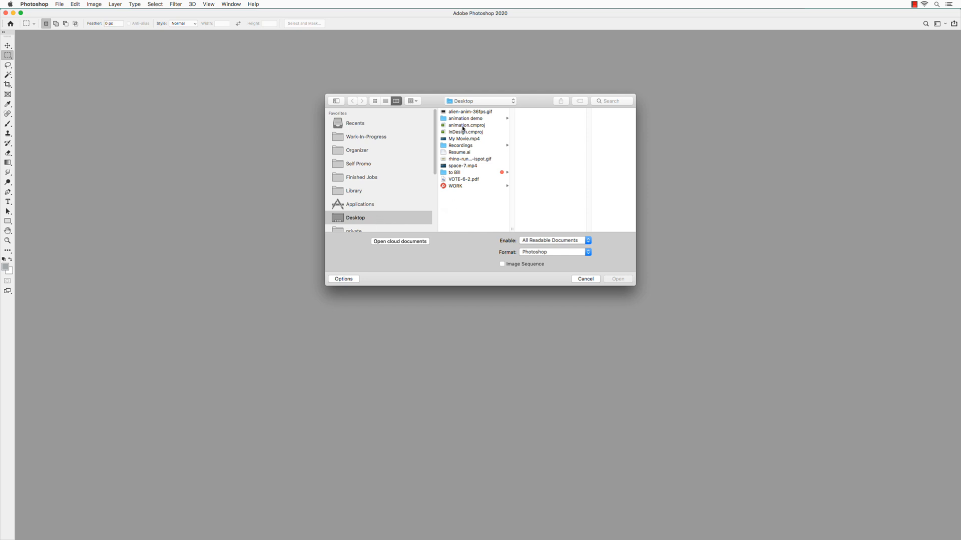
click(465, 118)
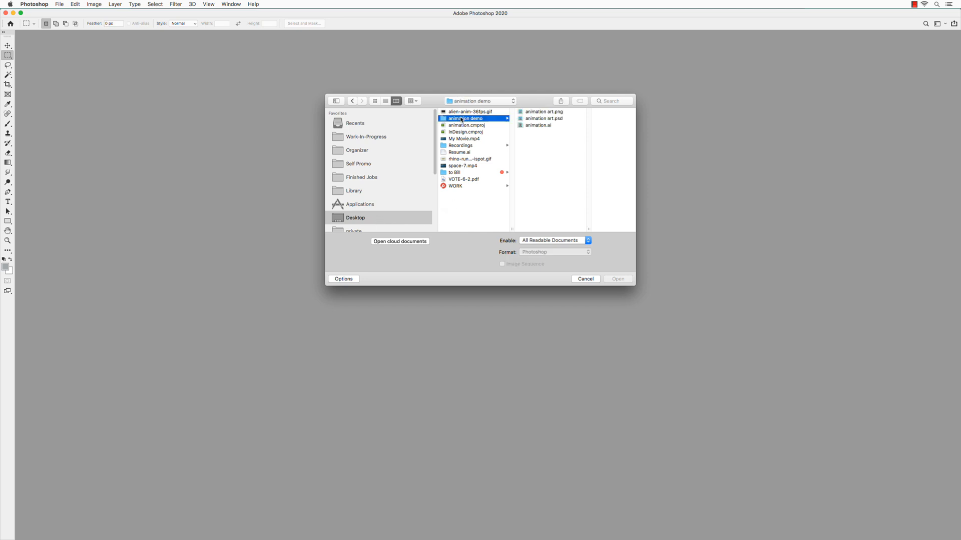
click(542, 118)
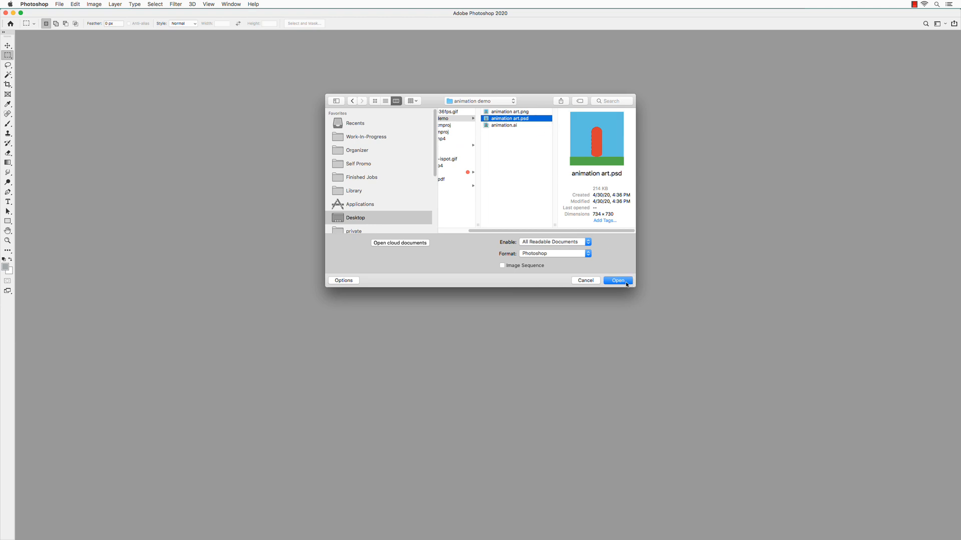
click(617, 280)
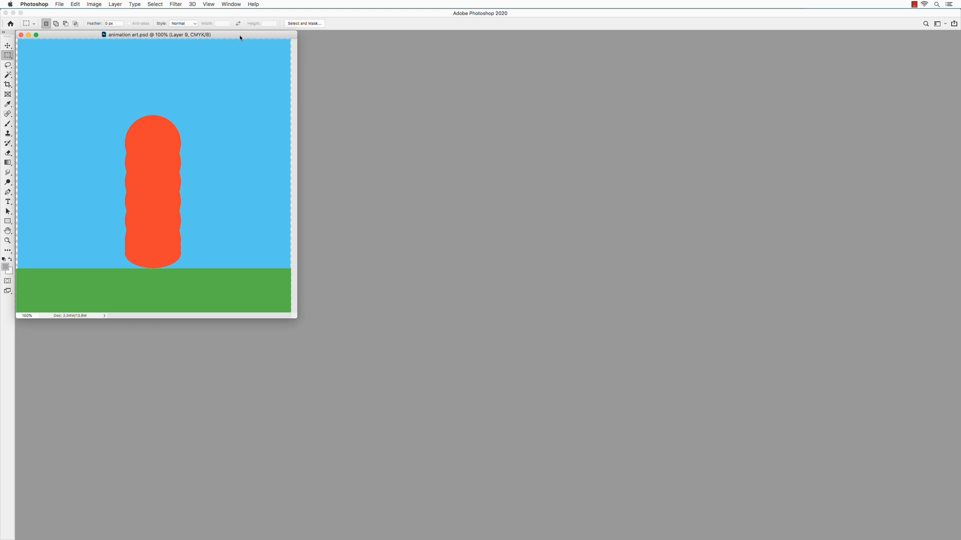
drag(157, 34, 341, 66)
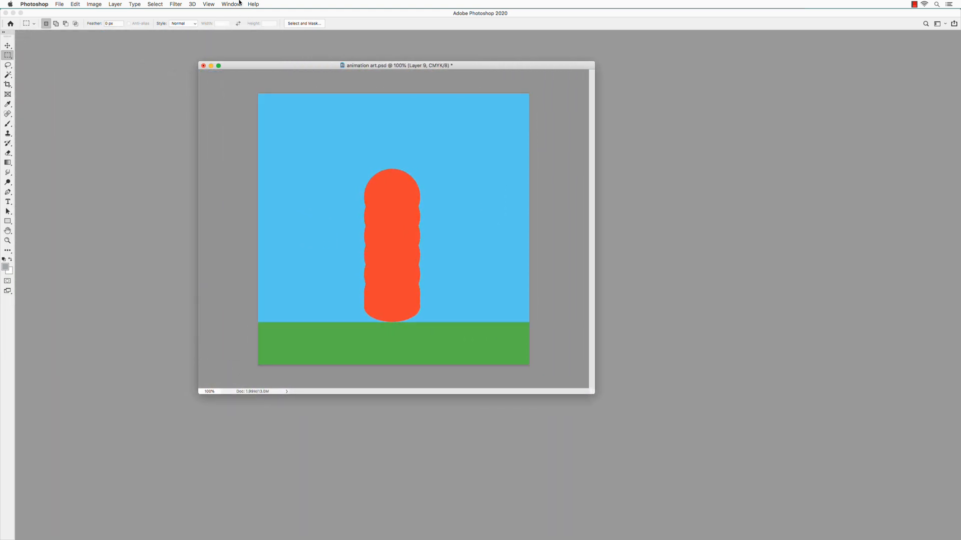
Show the Layers and Timeline panels from the Window menu.
click(231, 4)
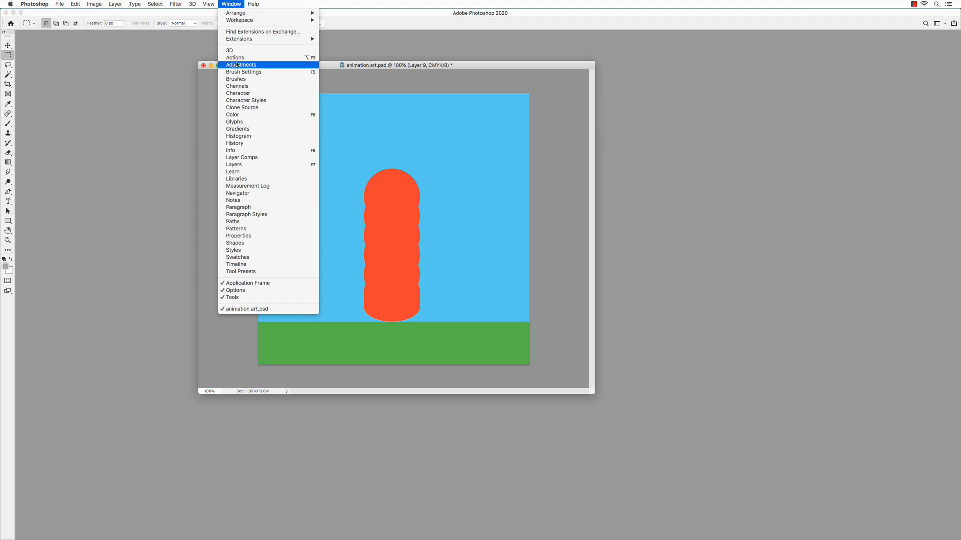
mouse_move(242, 164)
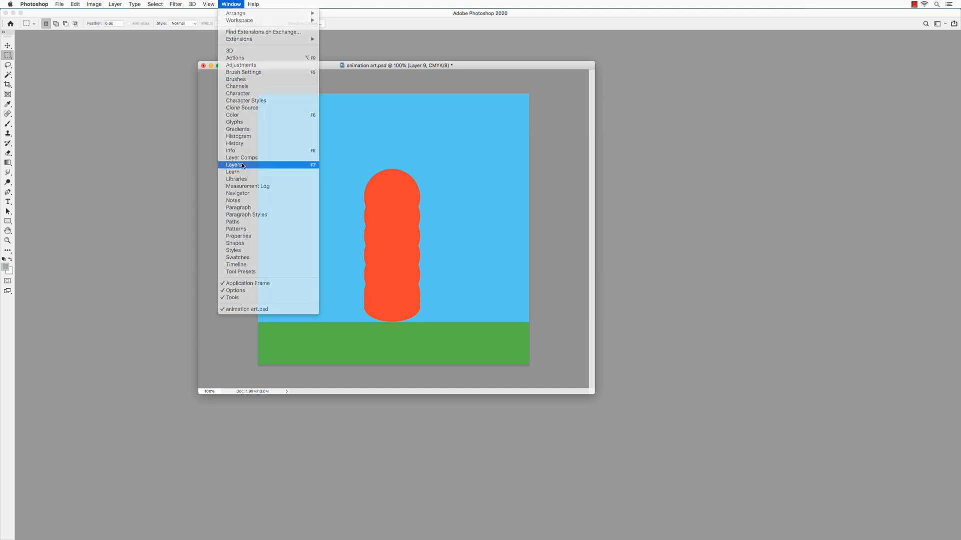
click(234, 164)
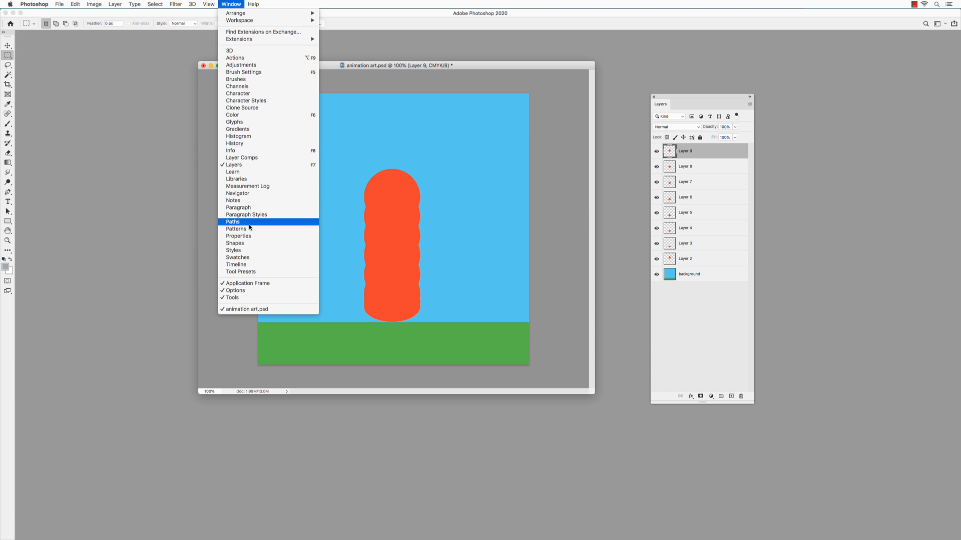
click(236, 264)
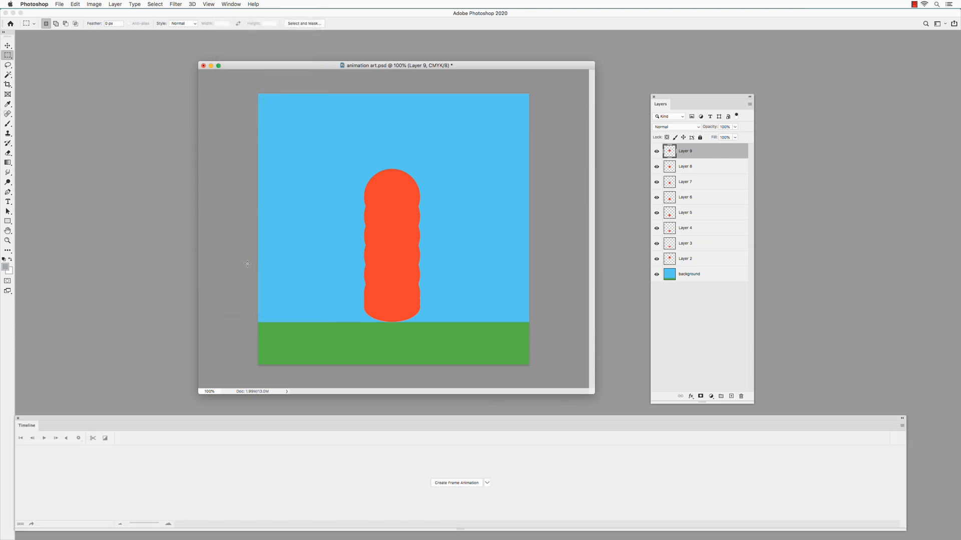
mouse_move(399, 473)
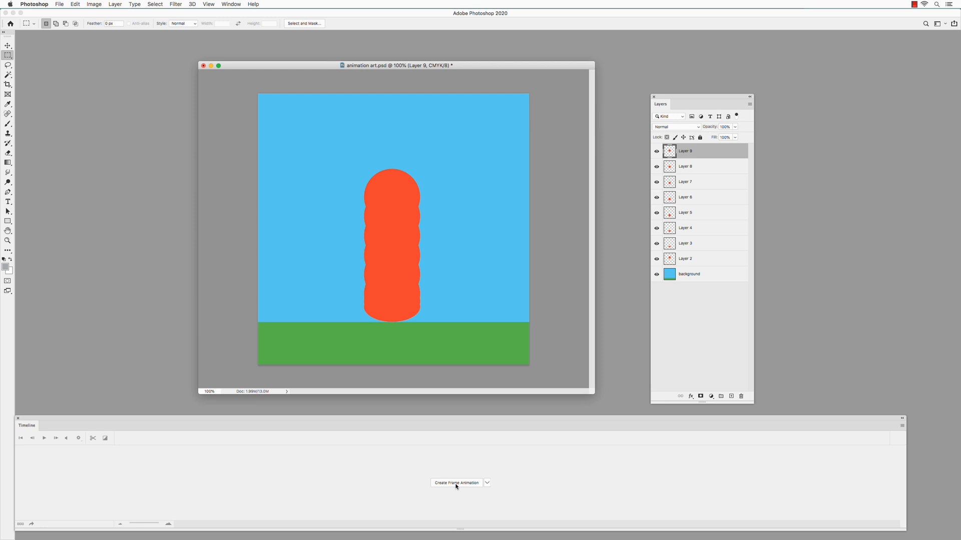
Create a frame animation in the Timeline, giving a single first frame of the ball column.
click(487, 482)
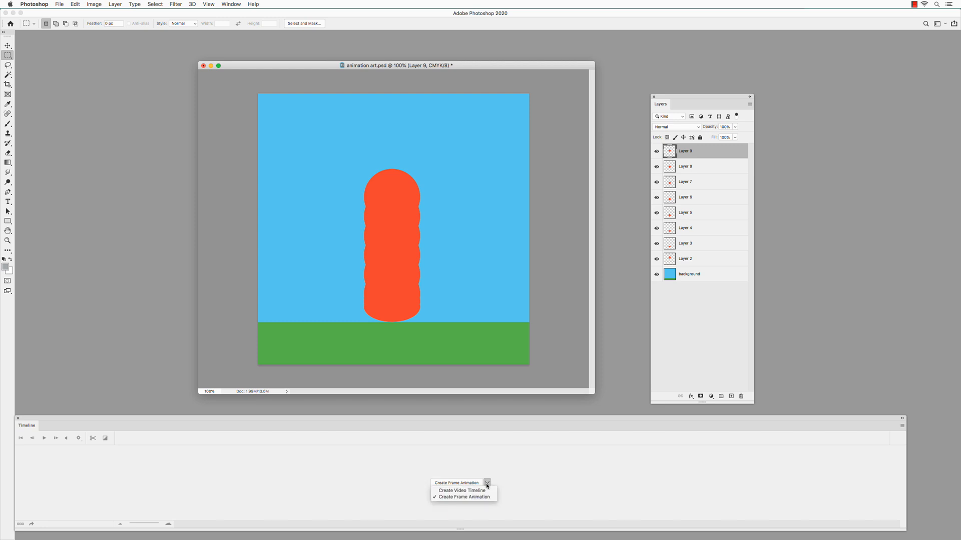
mouse_move(460, 491)
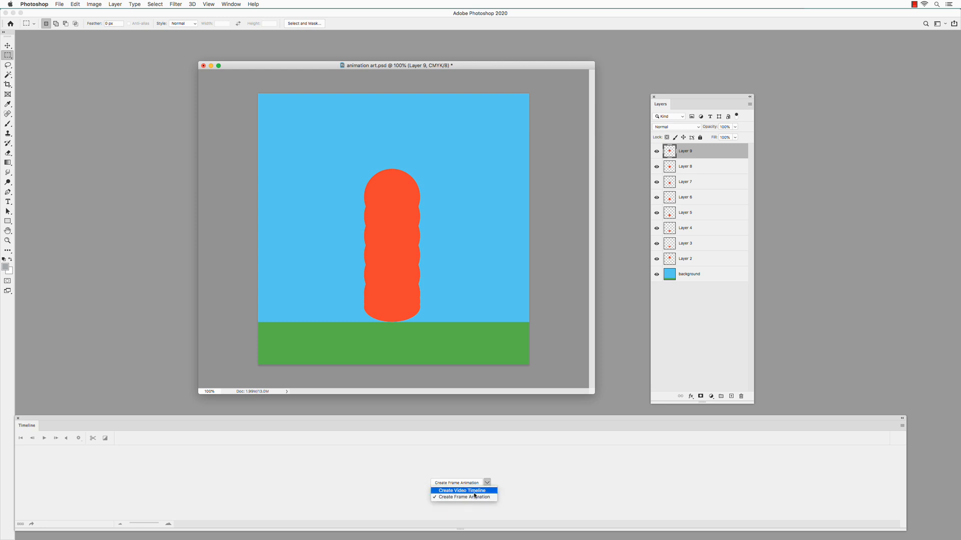
click(487, 482)
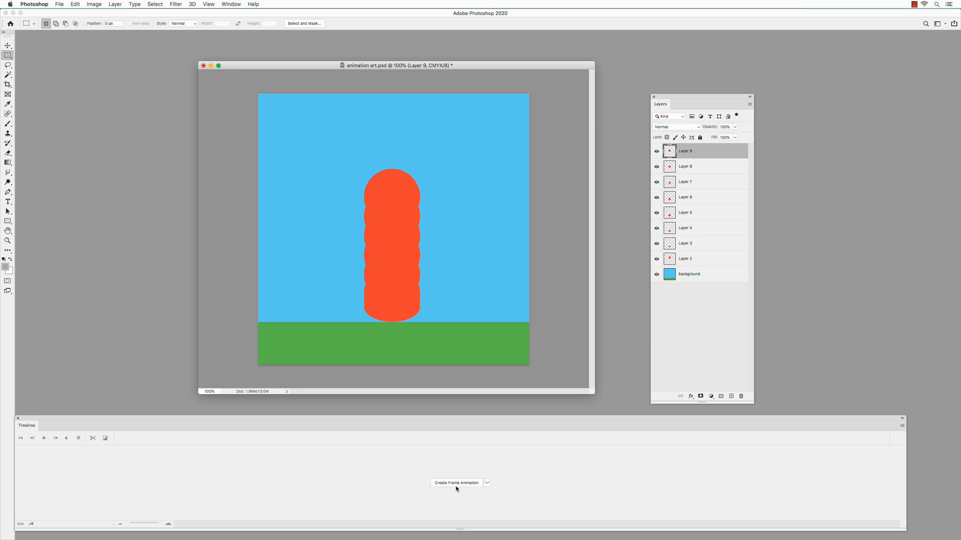
mouse_move(460, 487)
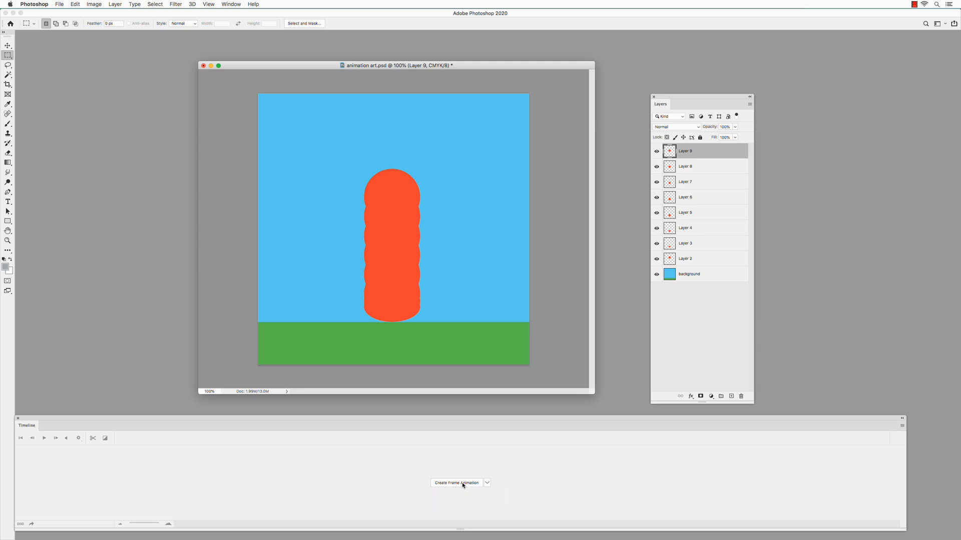
click(457, 483)
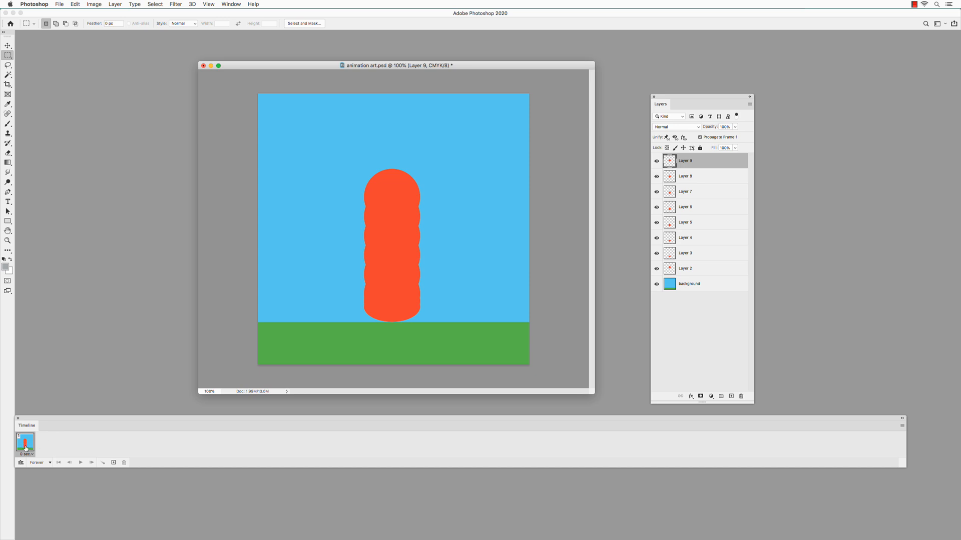
mouse_move(679, 346)
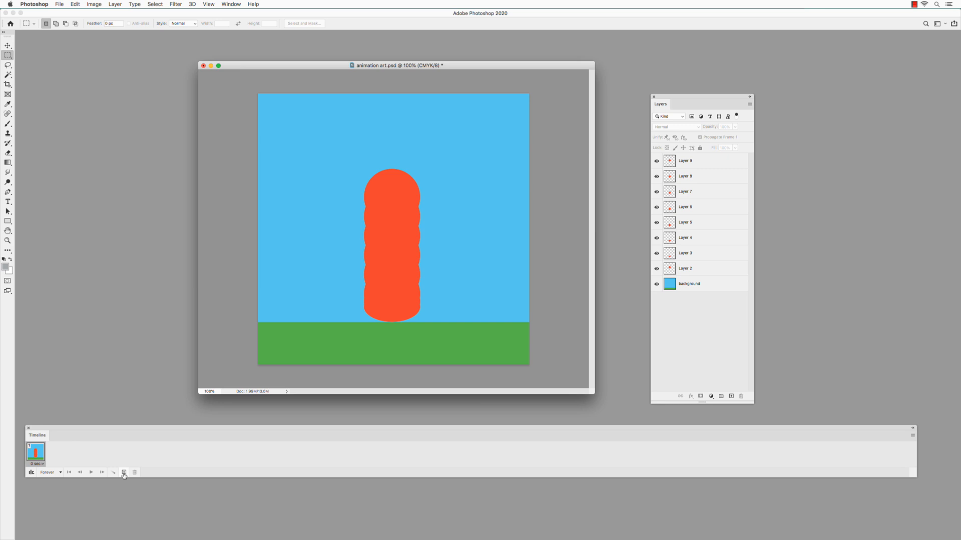
mouse_move(124, 472)
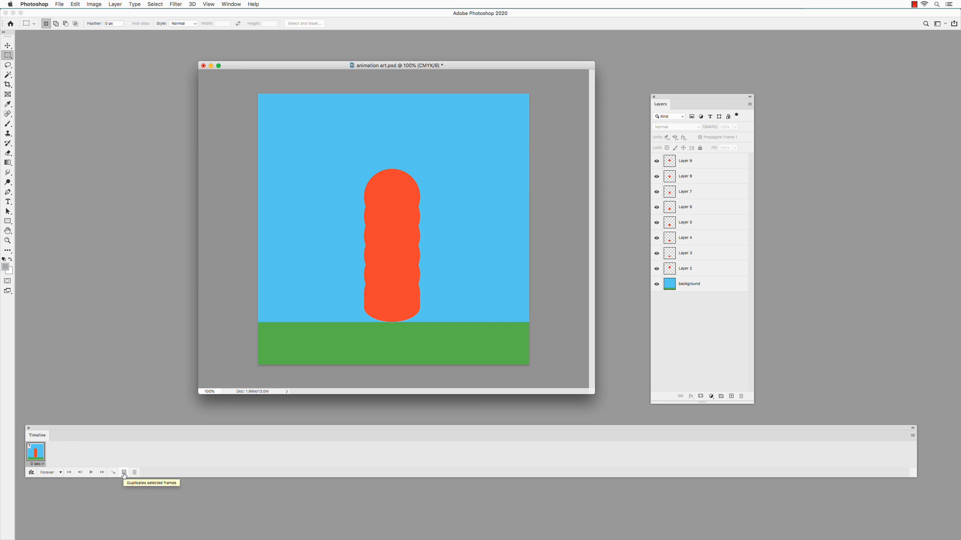
Duplicate the frame up to eight identical frames and return to frame 1.
click(124, 471)
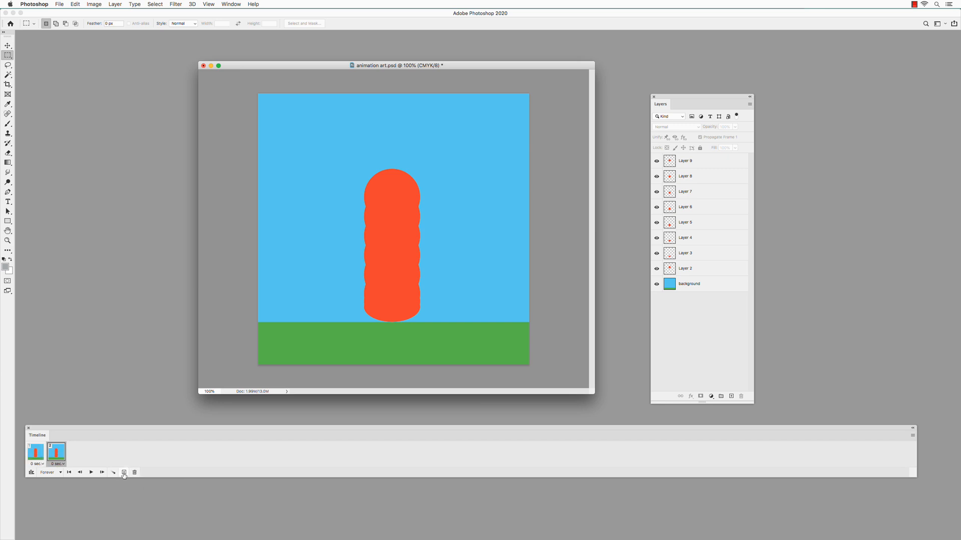
click(124, 473)
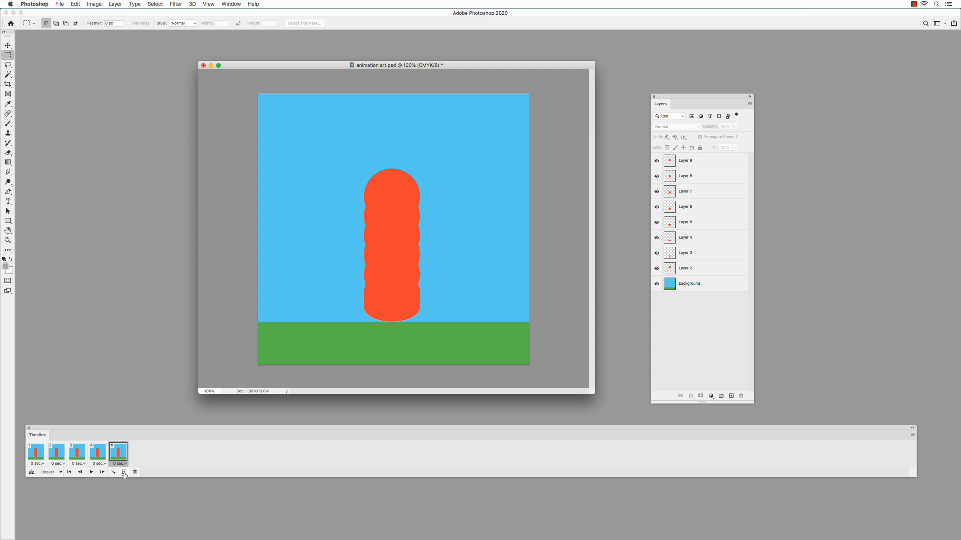
click(123, 472)
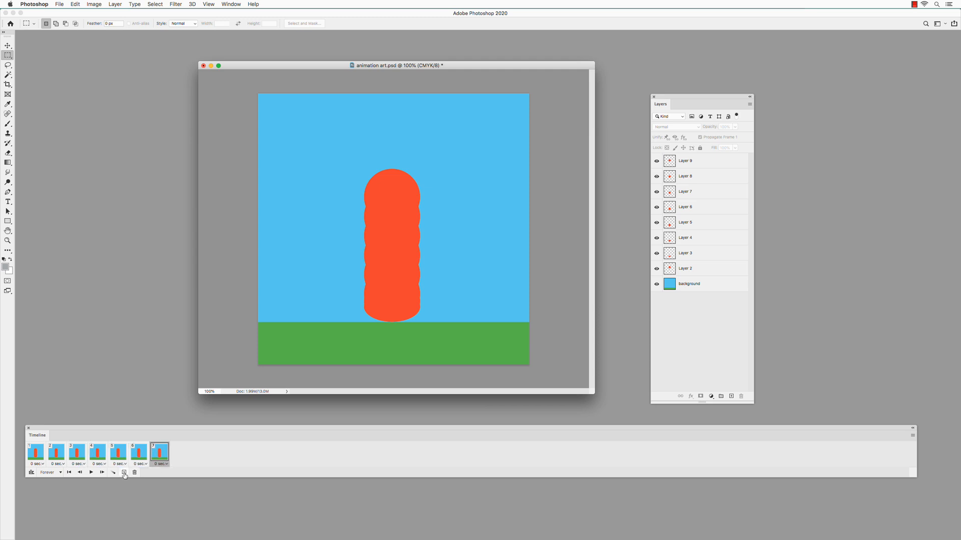
click(123, 472)
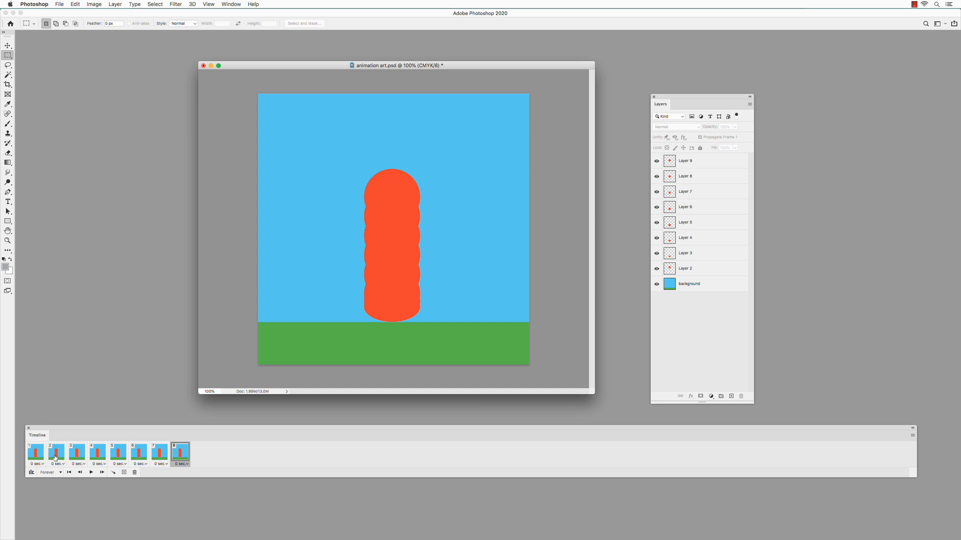
mouse_move(701, 270)
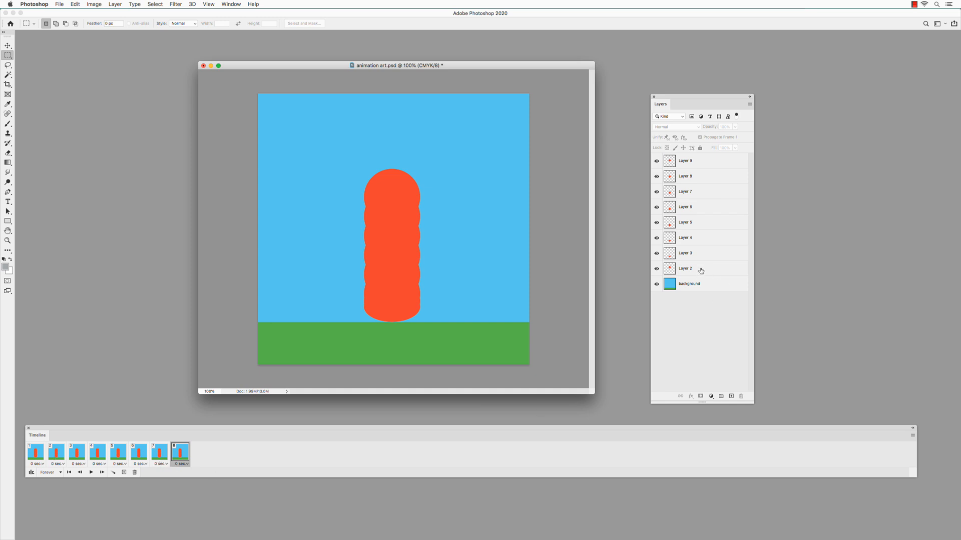
mouse_move(707, 239)
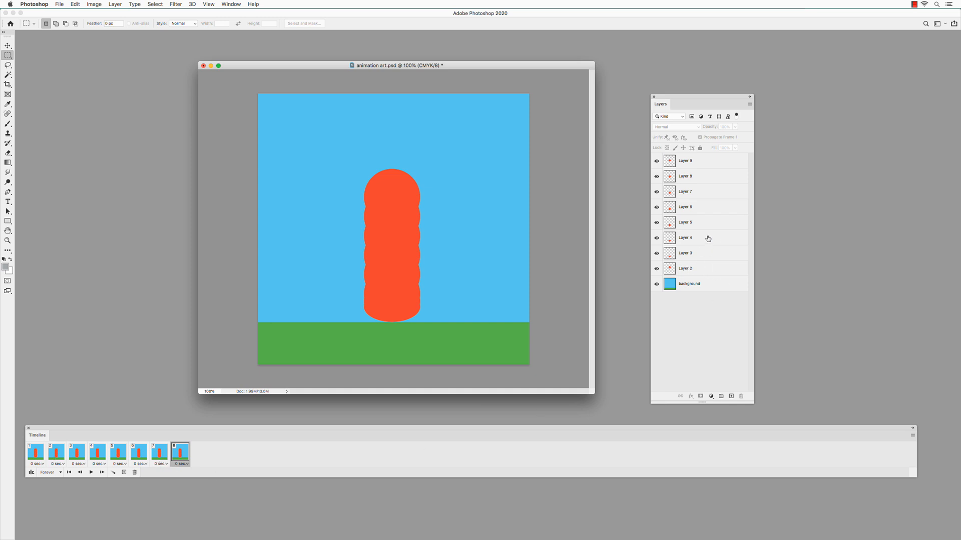
mouse_move(38, 475)
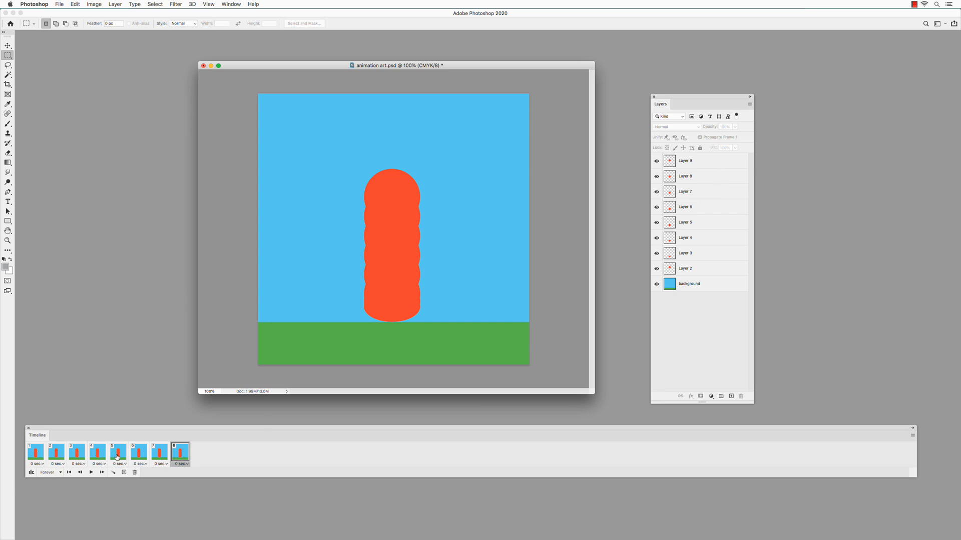
click(36, 452)
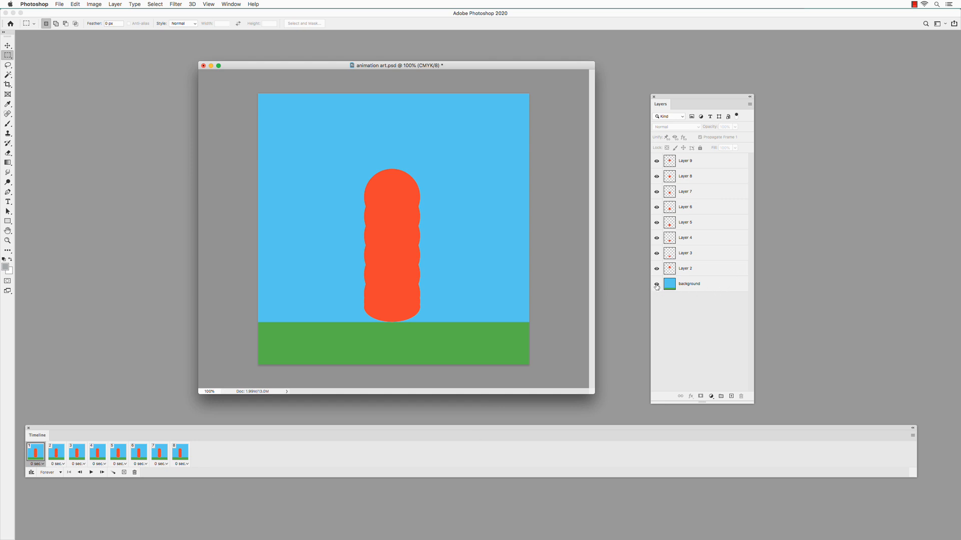
mouse_move(657, 283)
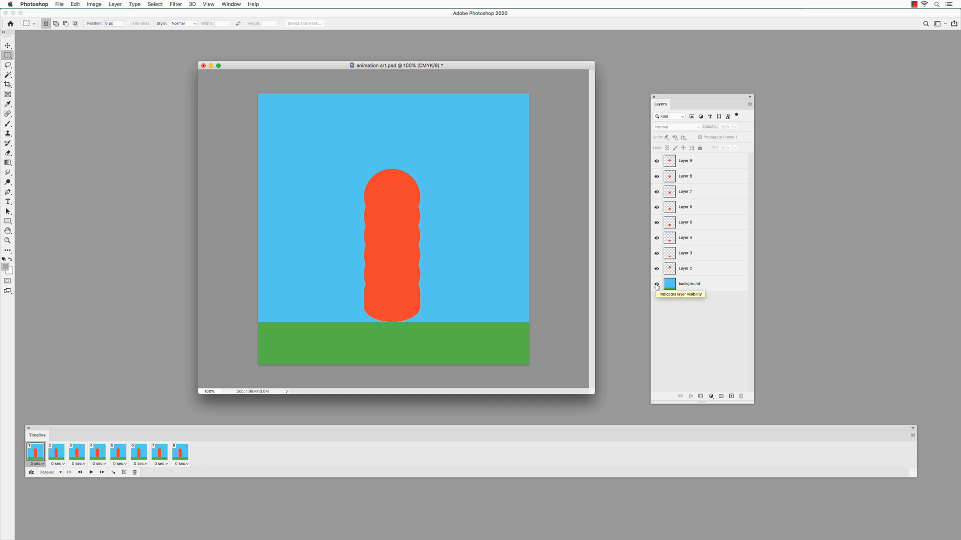
Show only one ball layer per frame: Layer 2 in frame 1, Layer 9 in frame 2.
click(657, 160)
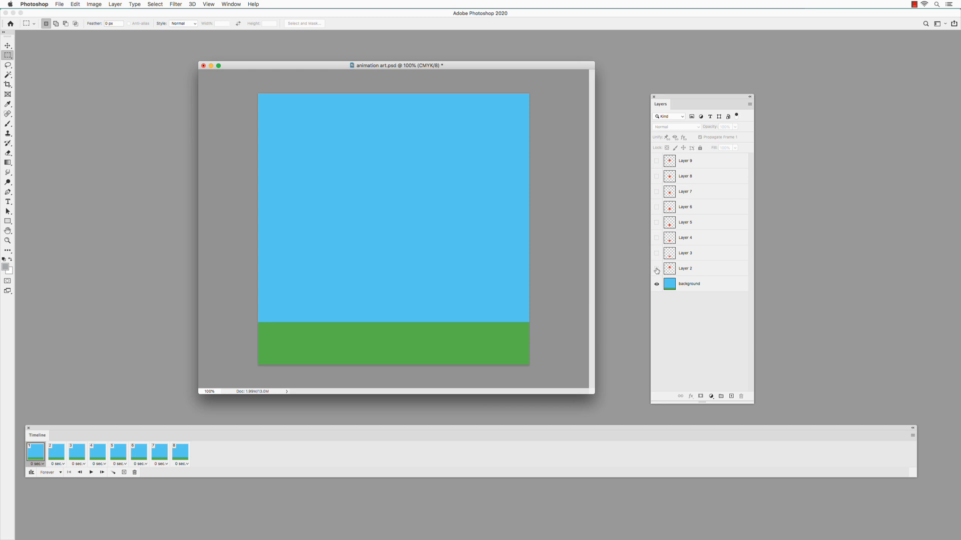
click(656, 271)
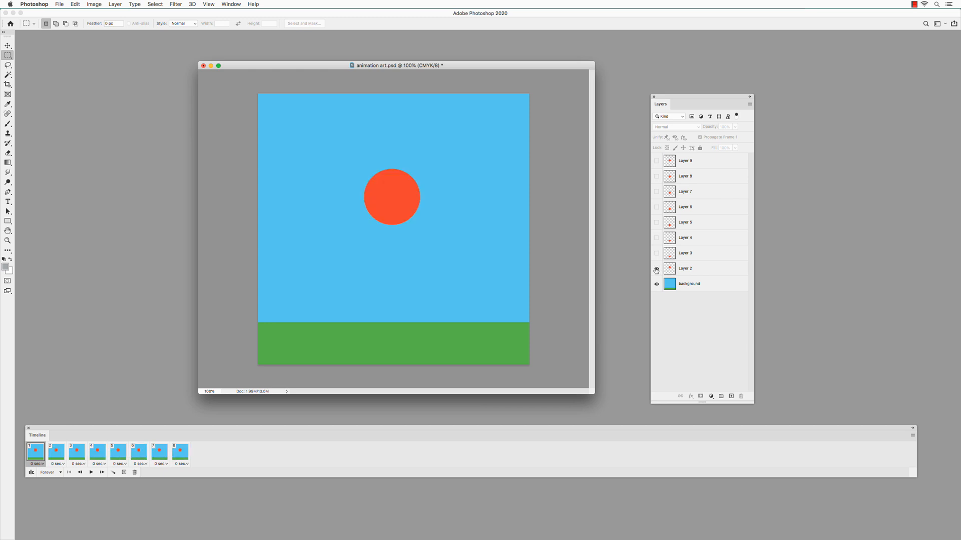
click(56, 453)
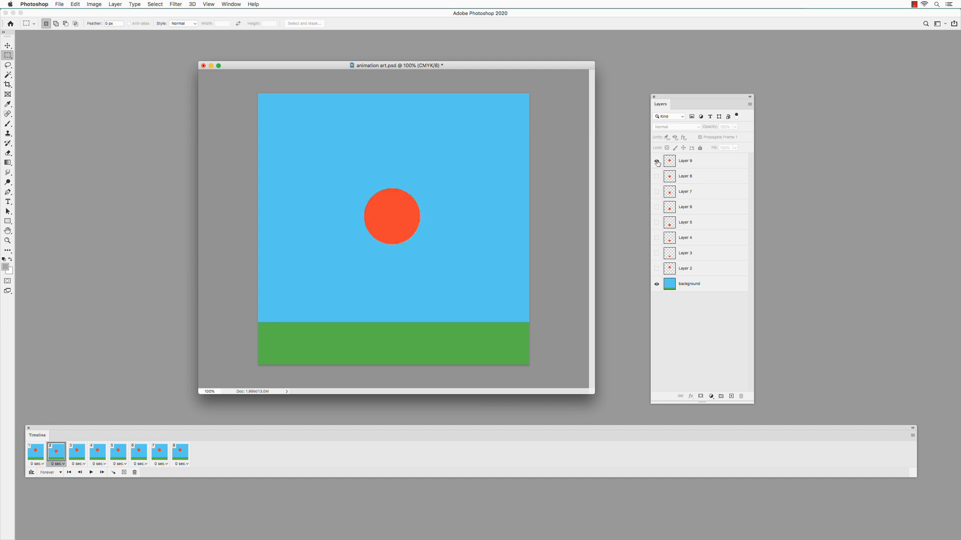
click(656, 160)
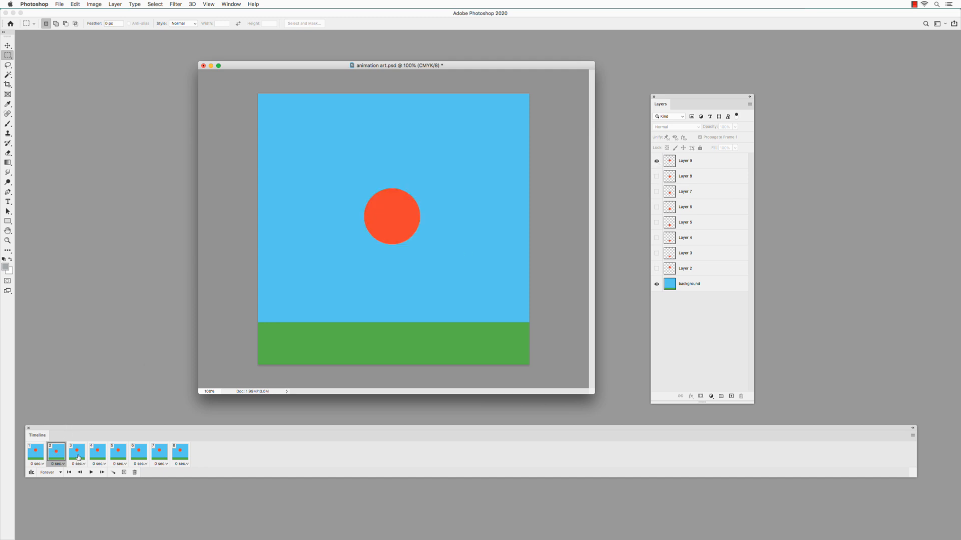
click(77, 451)
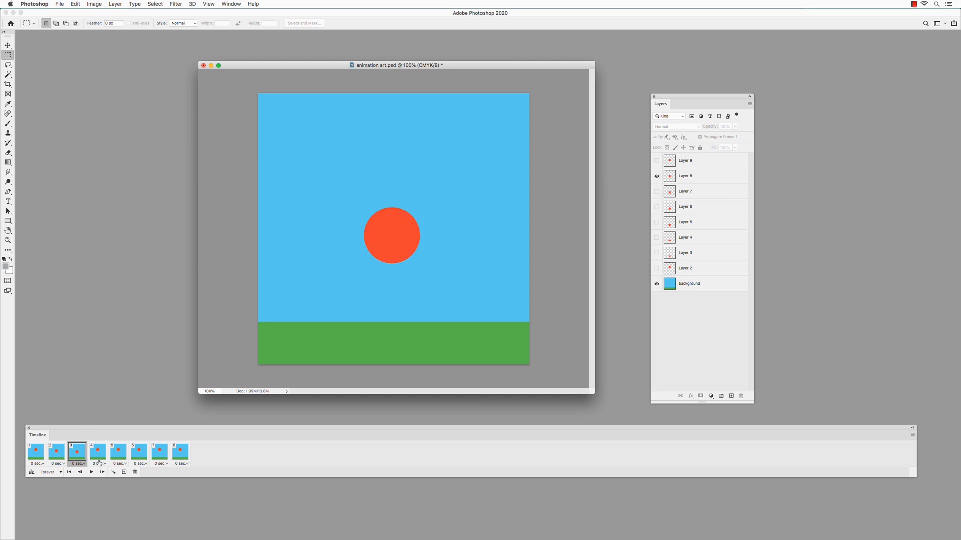
Show Layer 7's ball in frame 4 and the resting ball alone in frames 5 and 6.
click(97, 453)
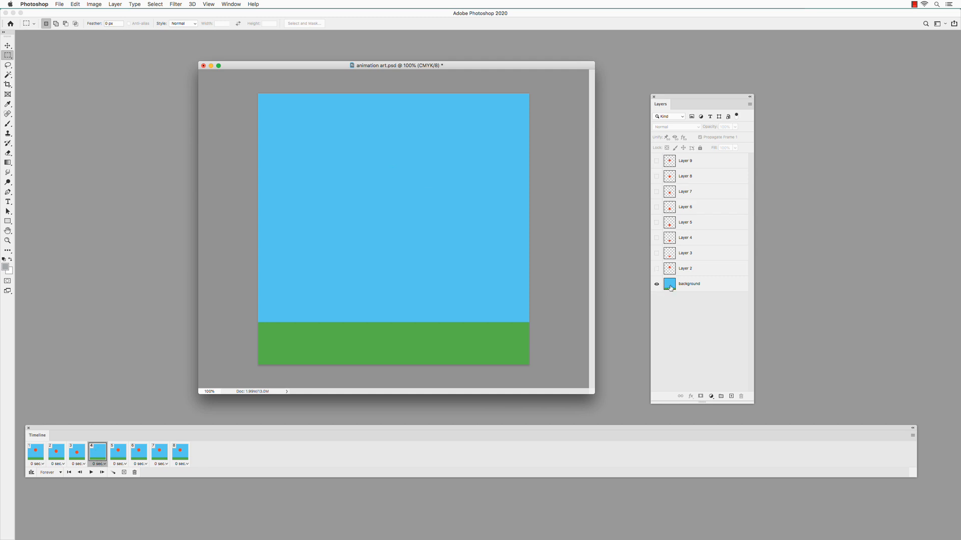
click(657, 192)
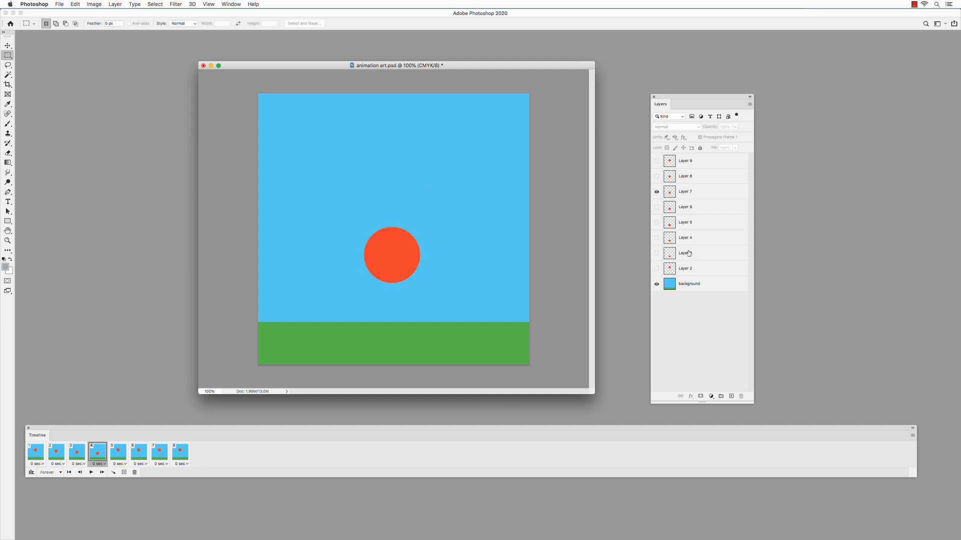
click(118, 452)
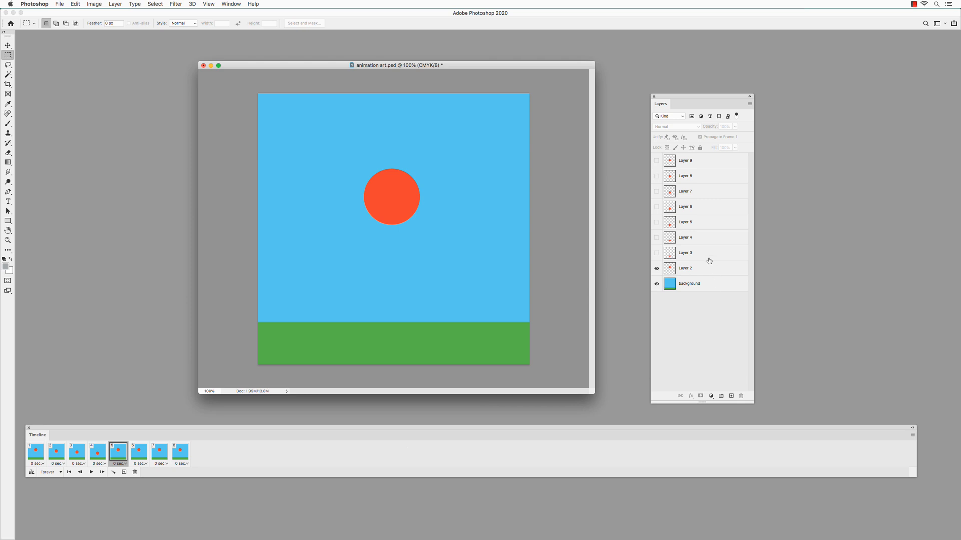
click(656, 269)
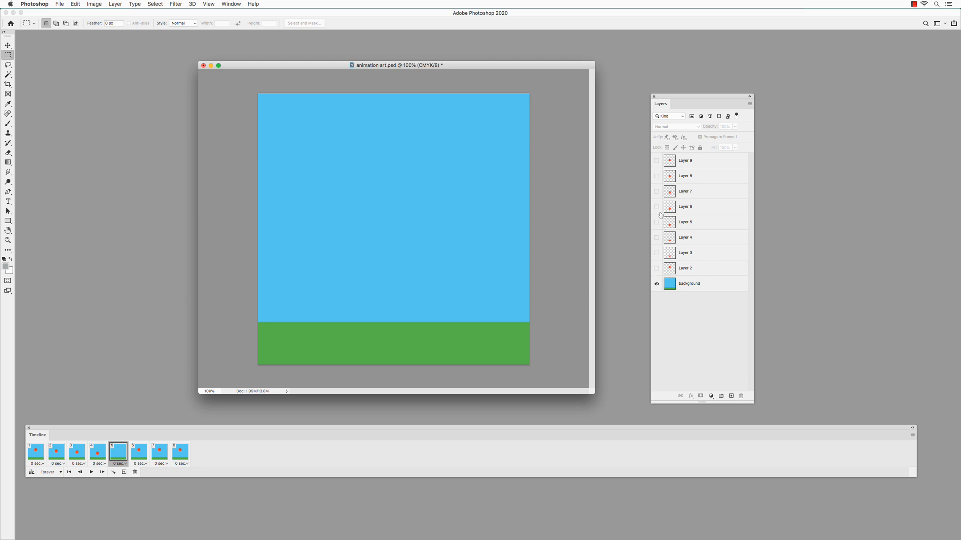
click(138, 452)
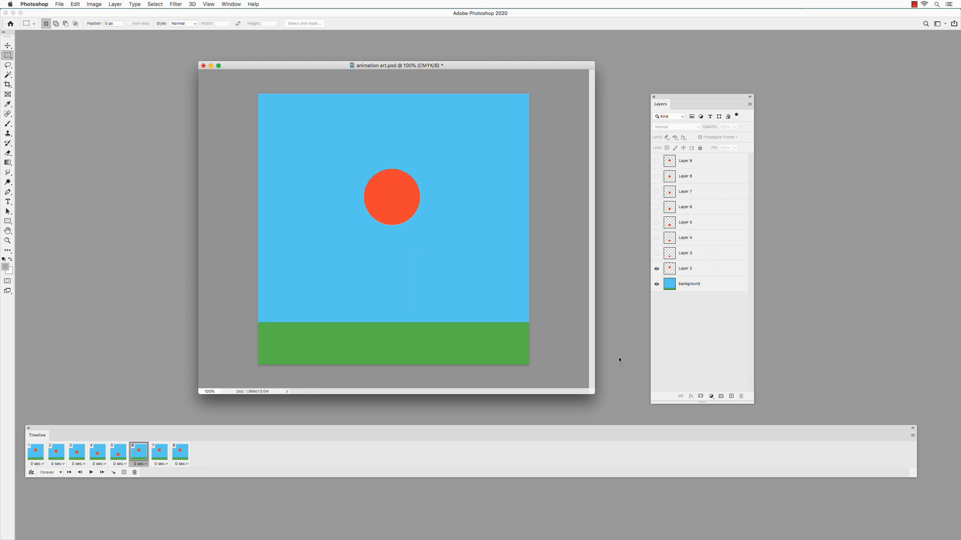
click(656, 268)
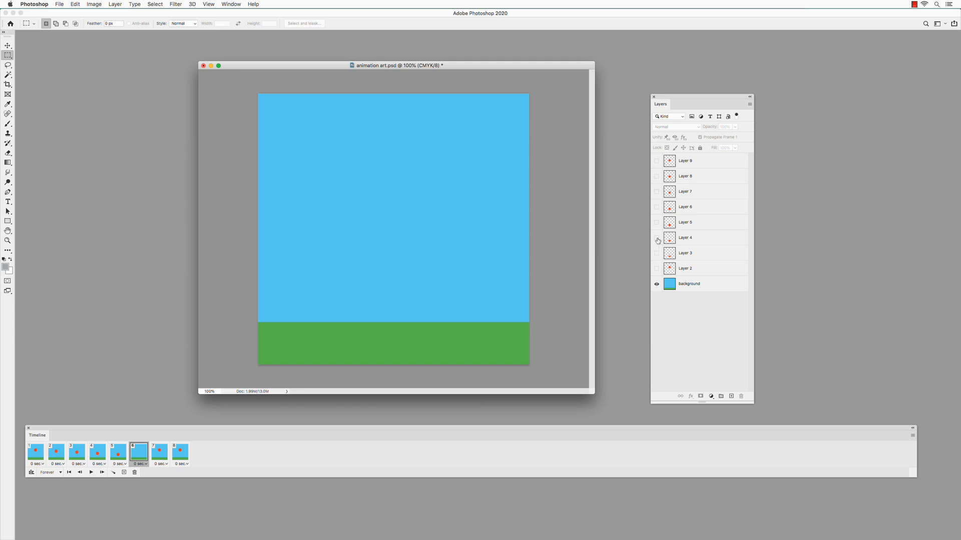
click(657, 222)
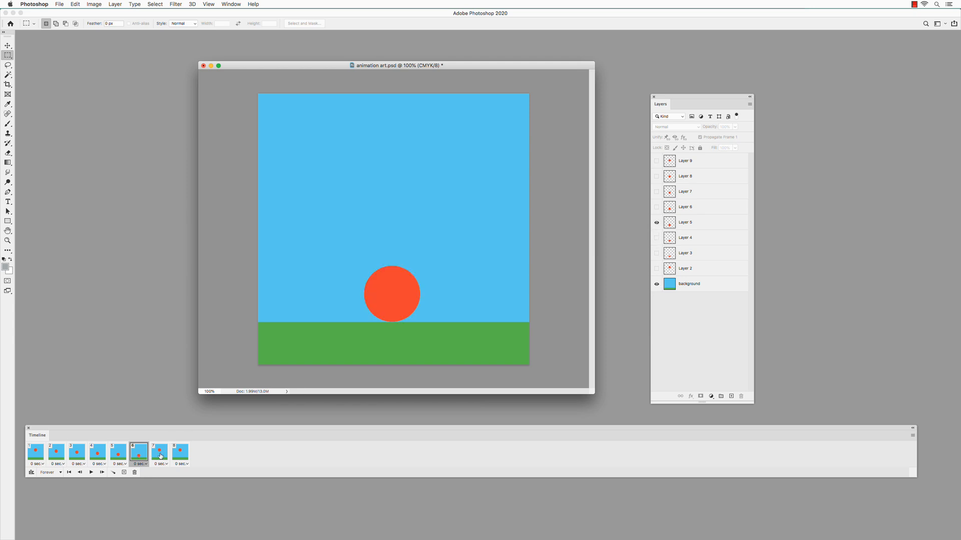
Add frames 7 and 8 showing the squashed ball, then the rising ball.
click(159, 453)
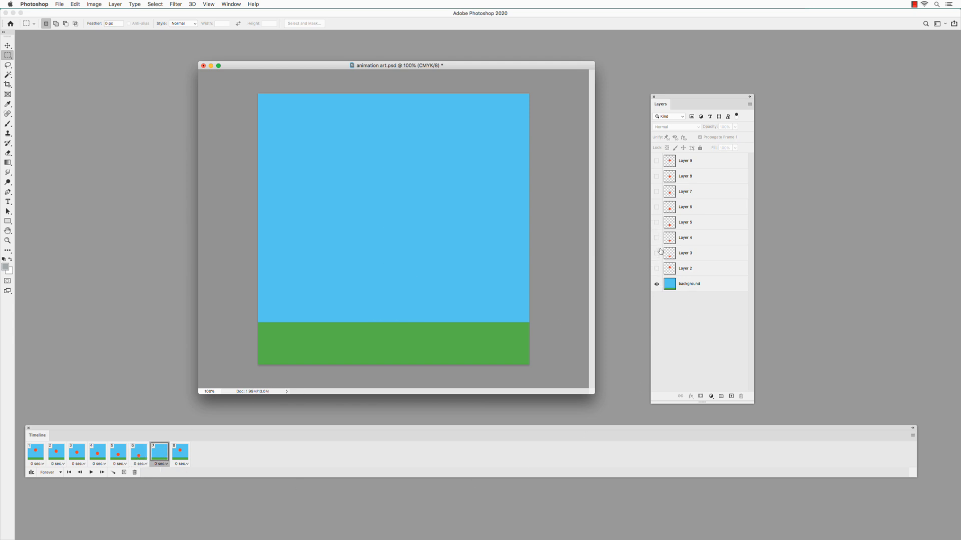
click(657, 238)
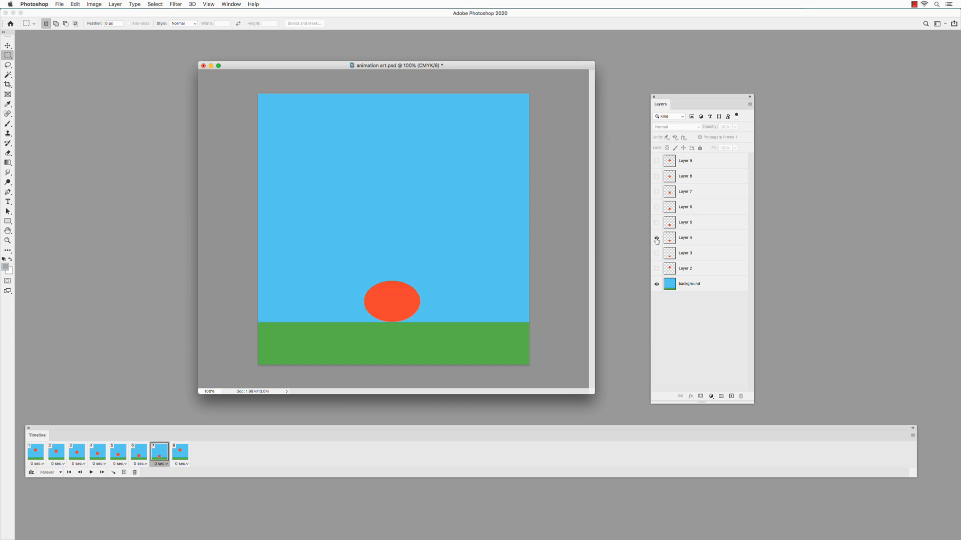
click(657, 238)
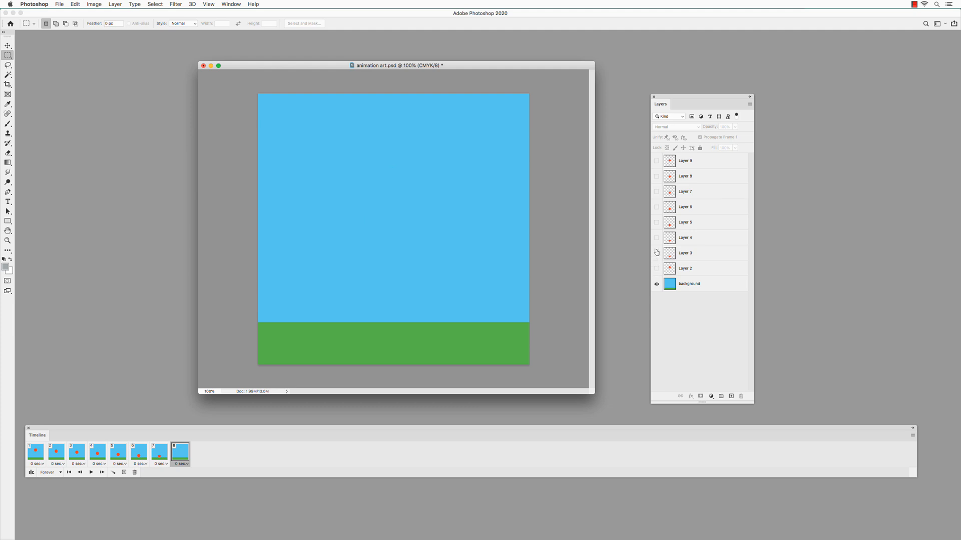
click(657, 254)
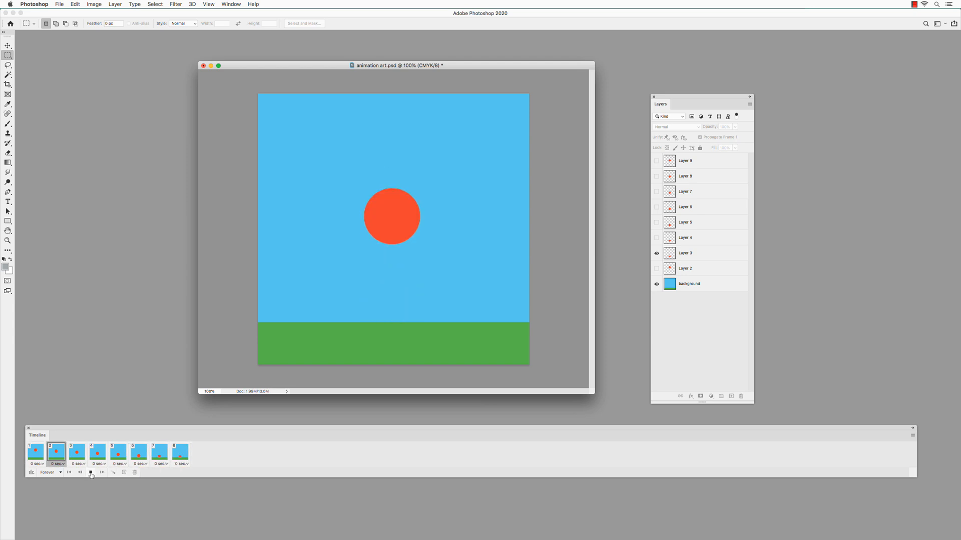
click(90, 471)
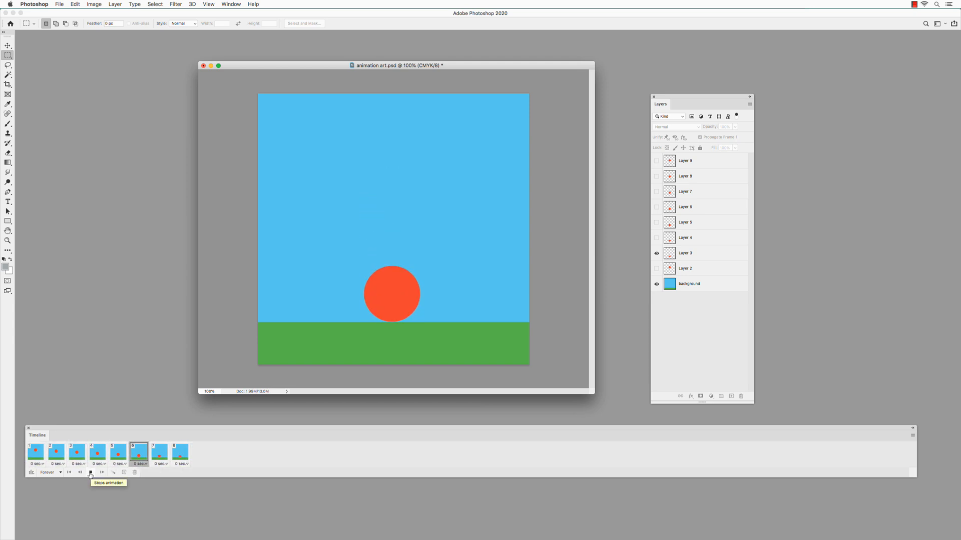
click(159, 453)
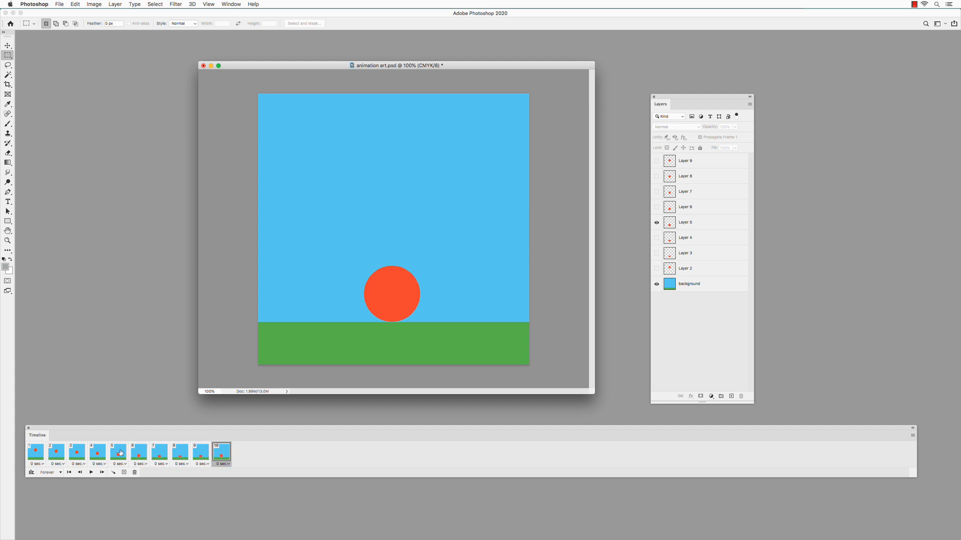
Duplicate the partway-up frame to add an eleventh frame with the ball above the ground.
click(118, 454)
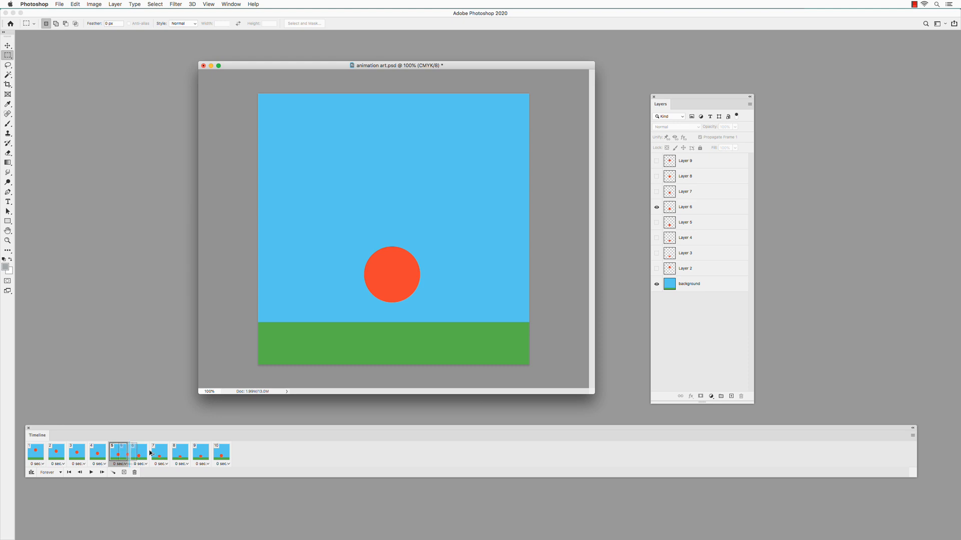
click(123, 473)
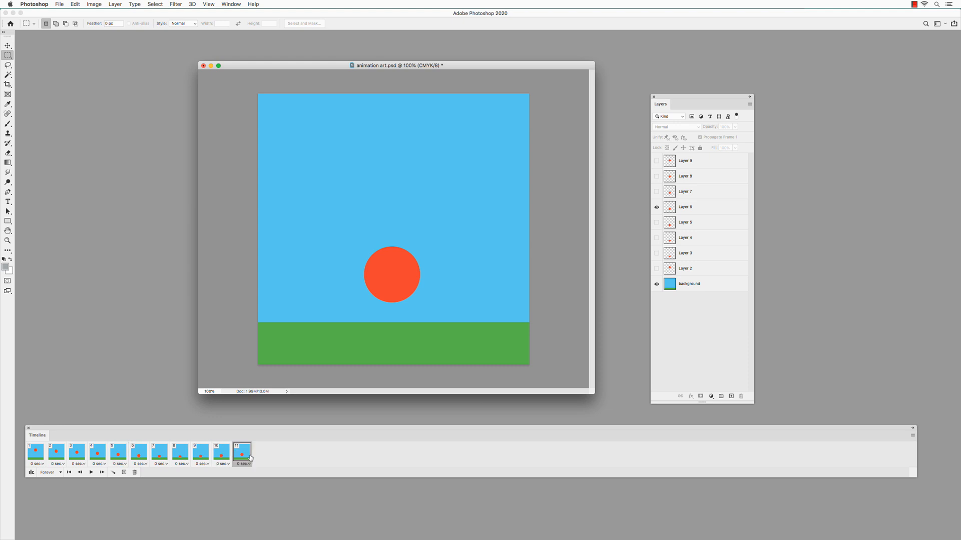
mouse_move(97, 453)
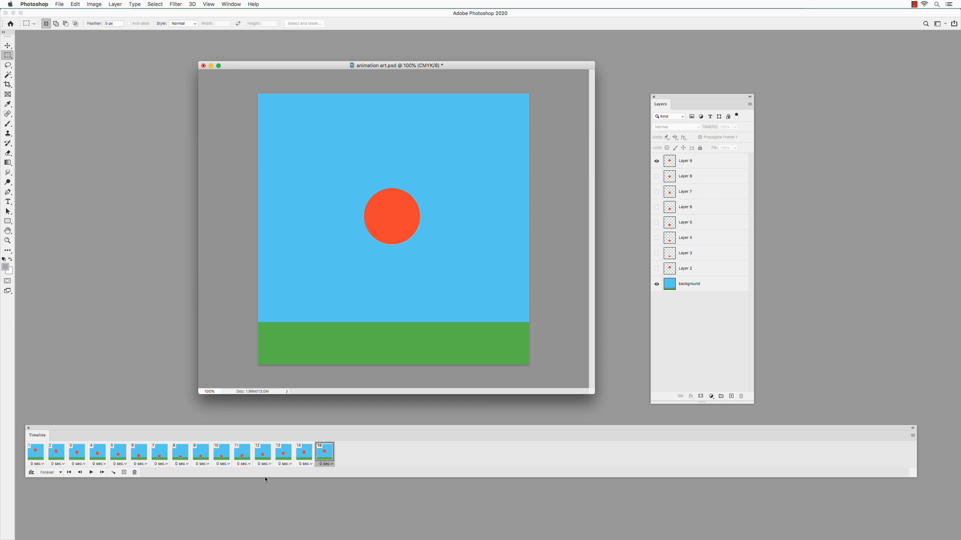
mouse_move(90, 473)
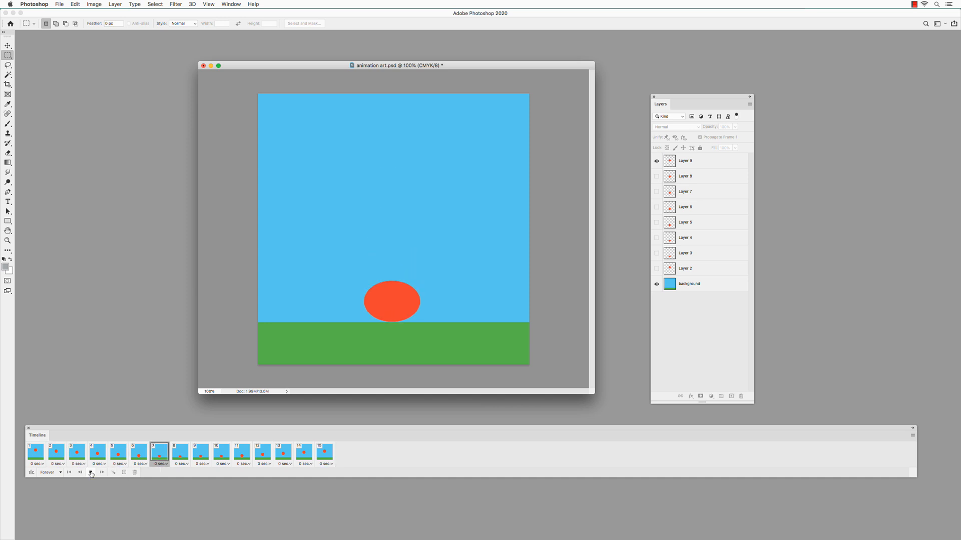
click(90, 472)
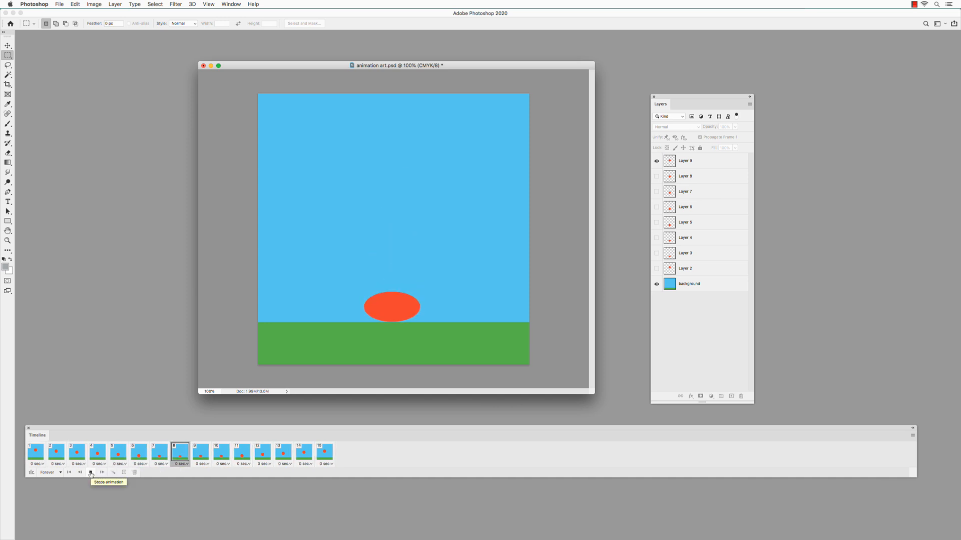
mouse_move(95, 473)
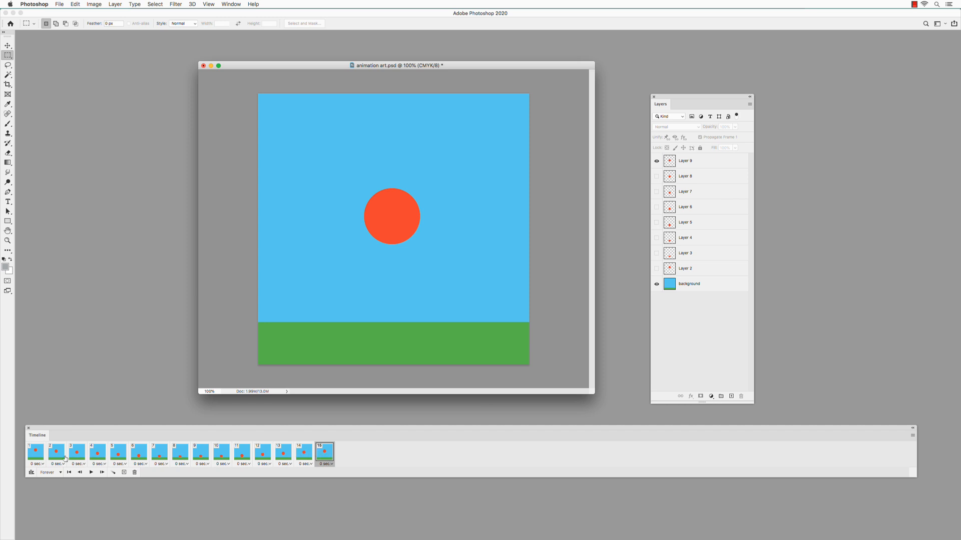
Select all fifteen frames and set their delay to 0.1 seconds.
click(35, 454)
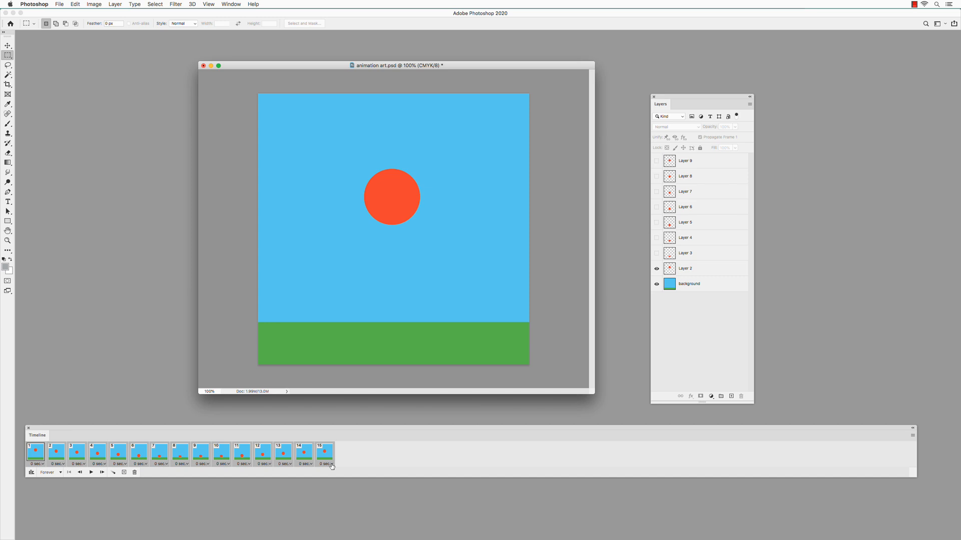
mouse_move(329, 463)
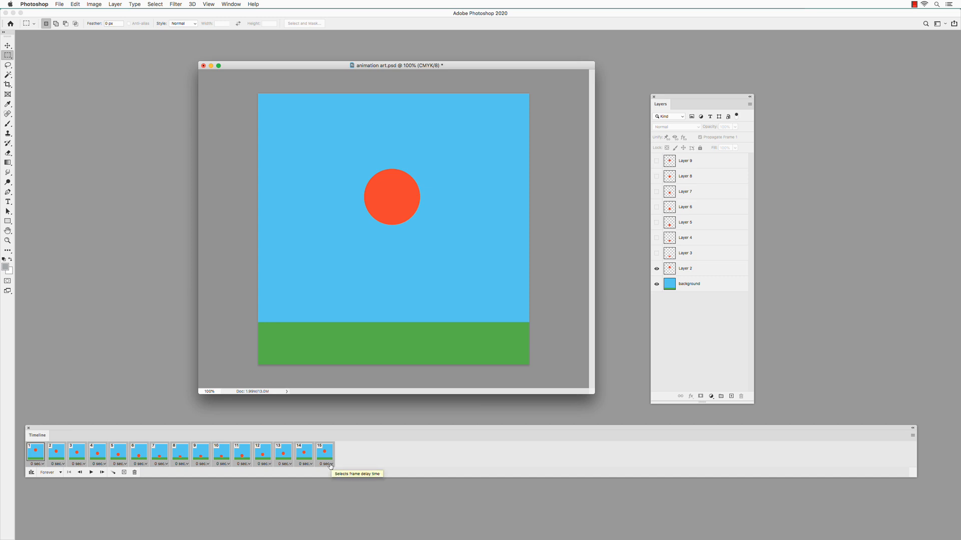
click(329, 463)
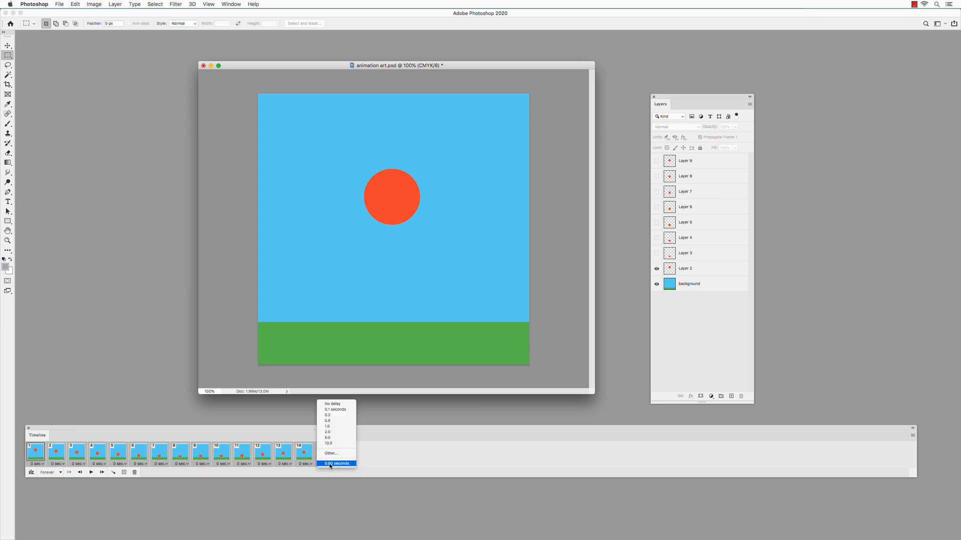
mouse_move(336, 409)
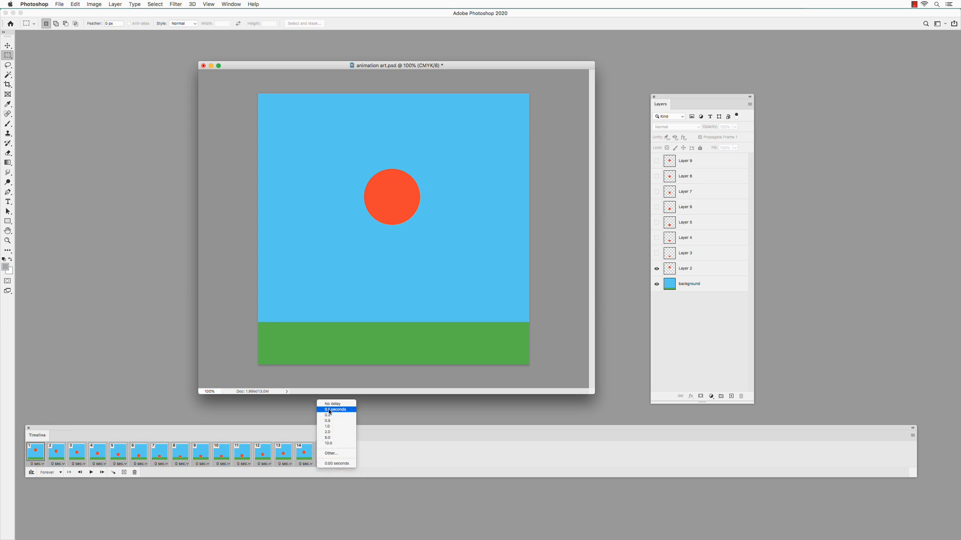
click(333, 410)
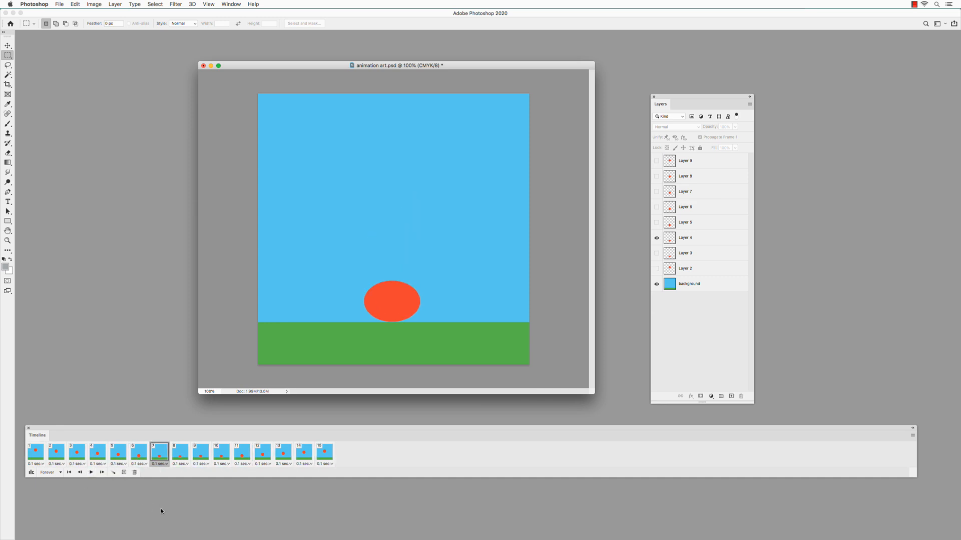
Export via Save for Web (Legacy) as a forever-looping GIF and save it.
click(59, 4)
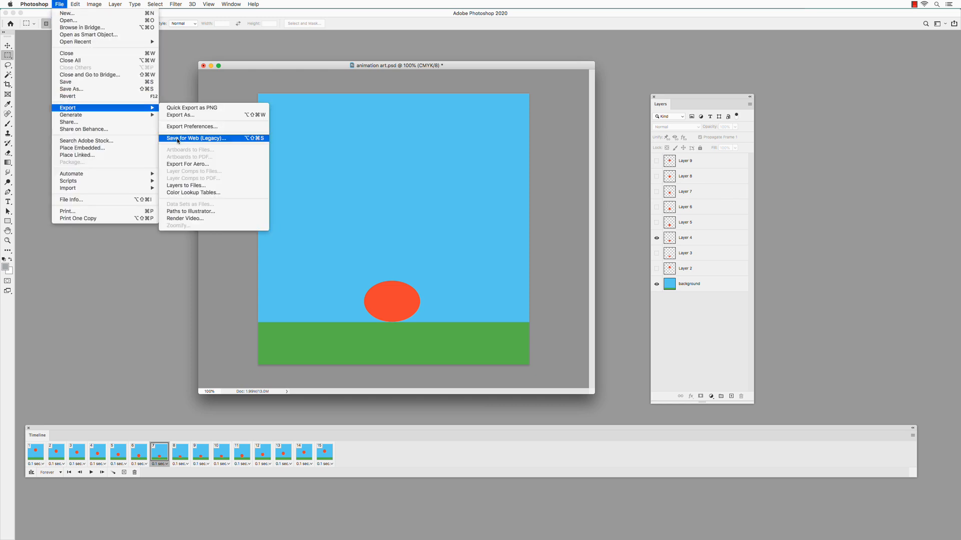
click(196, 137)
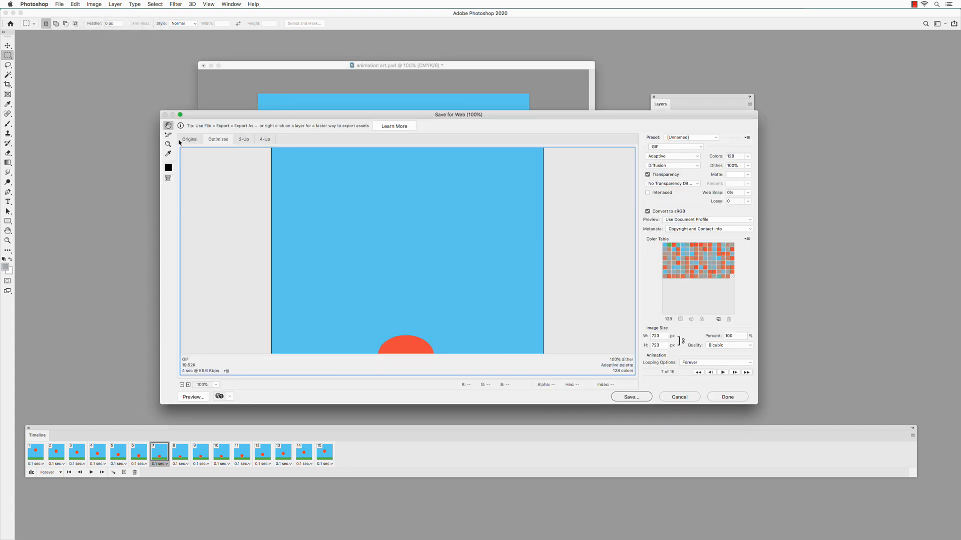
mouse_move(658, 155)
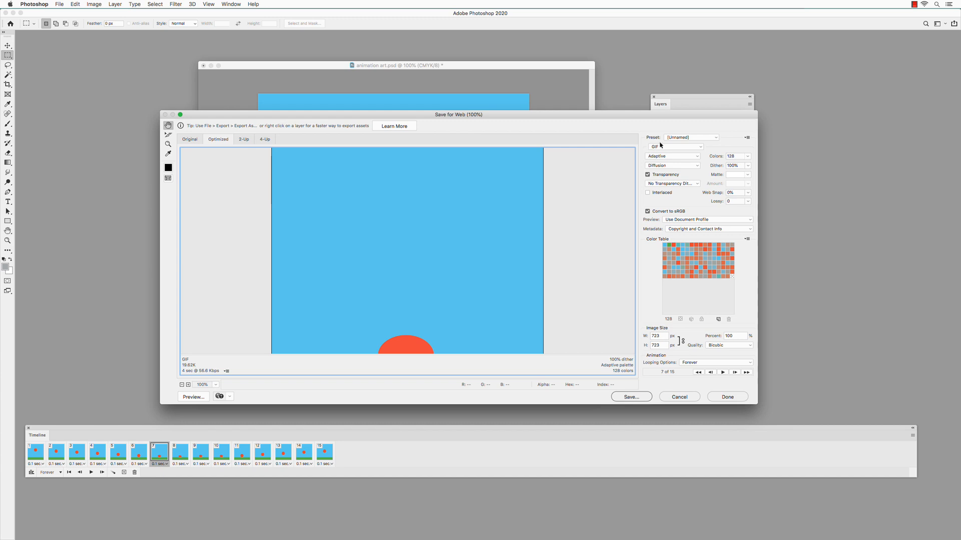
mouse_move(656, 163)
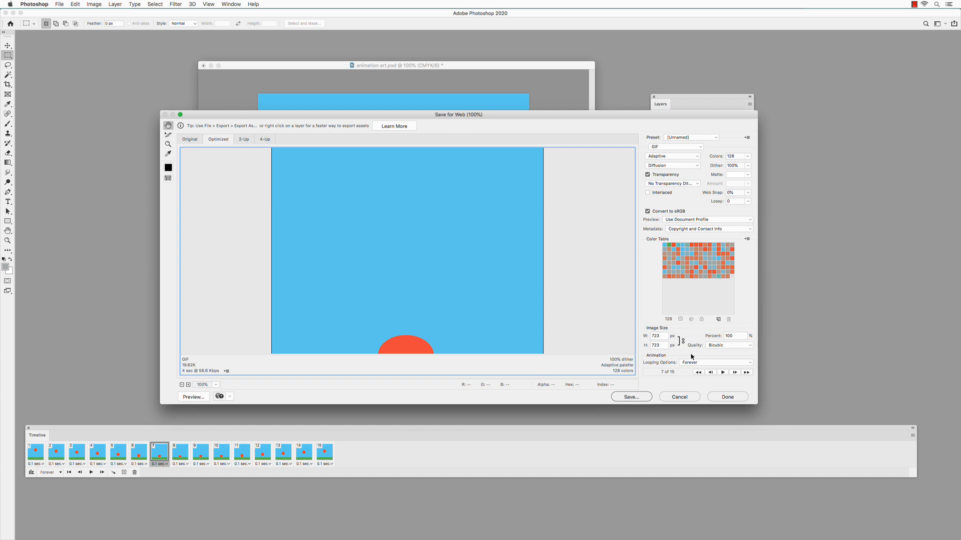
mouse_move(691, 362)
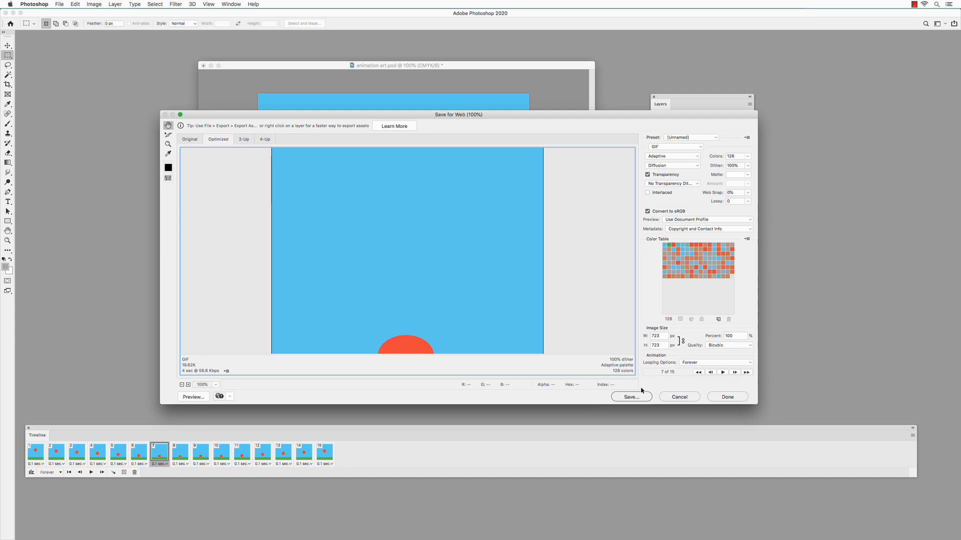
click(631, 396)
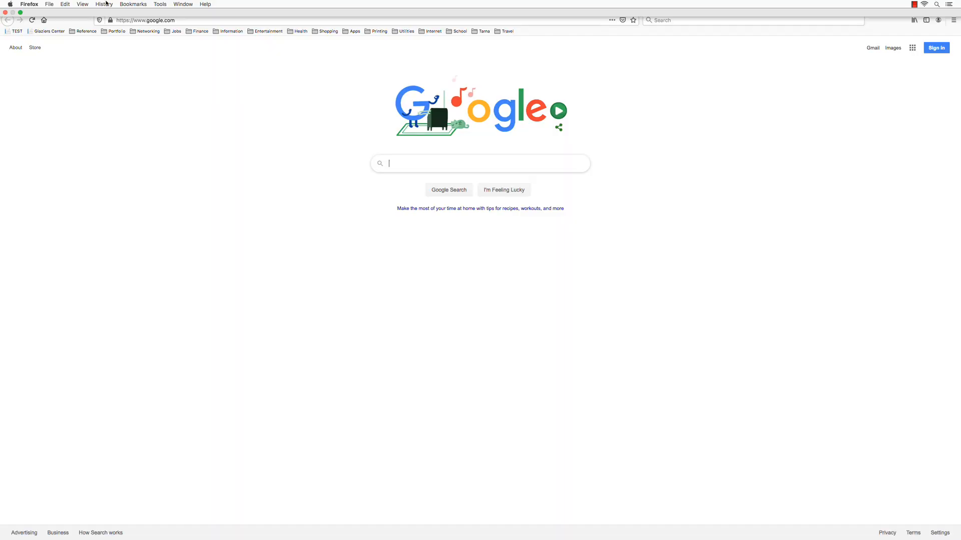
Start Firefox's Open File dialog to browse for animation-art.gif.
click(49, 4)
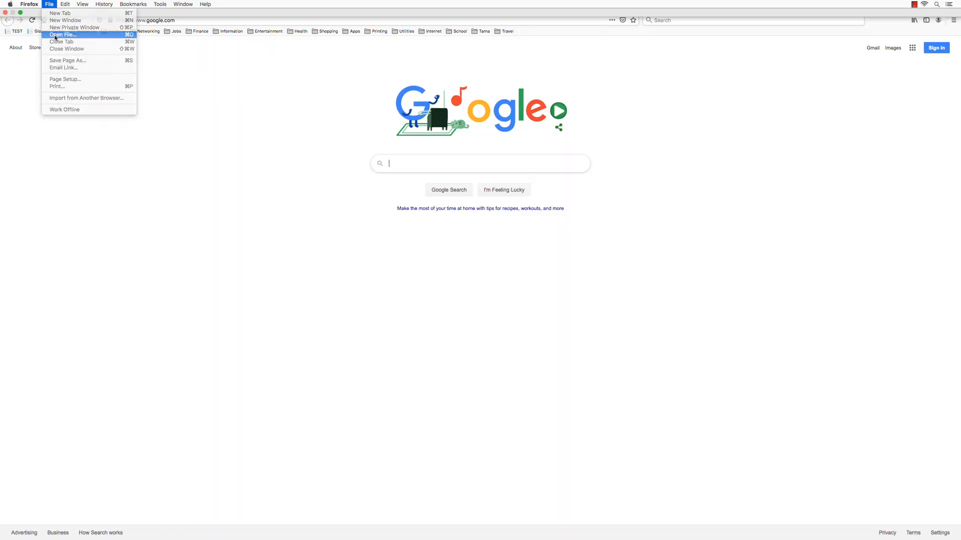
click(61, 34)
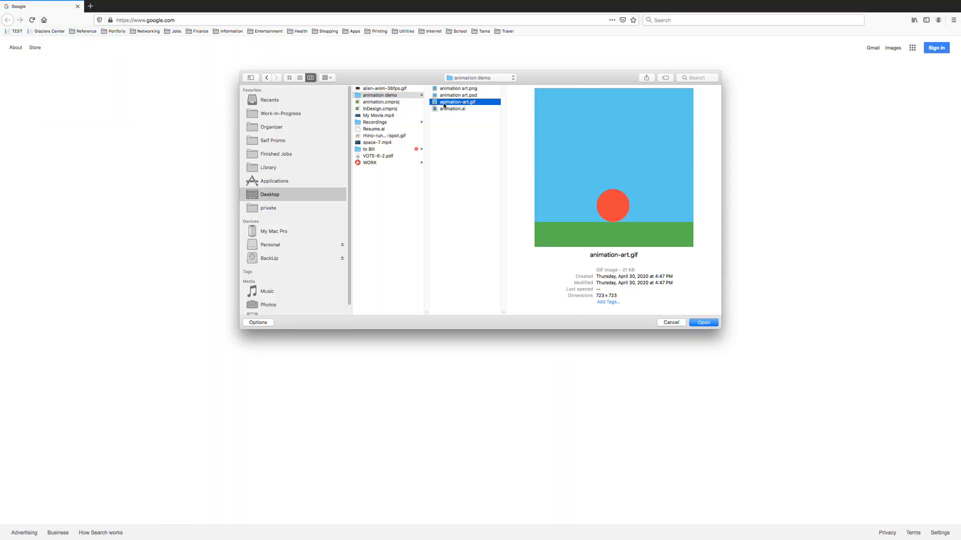